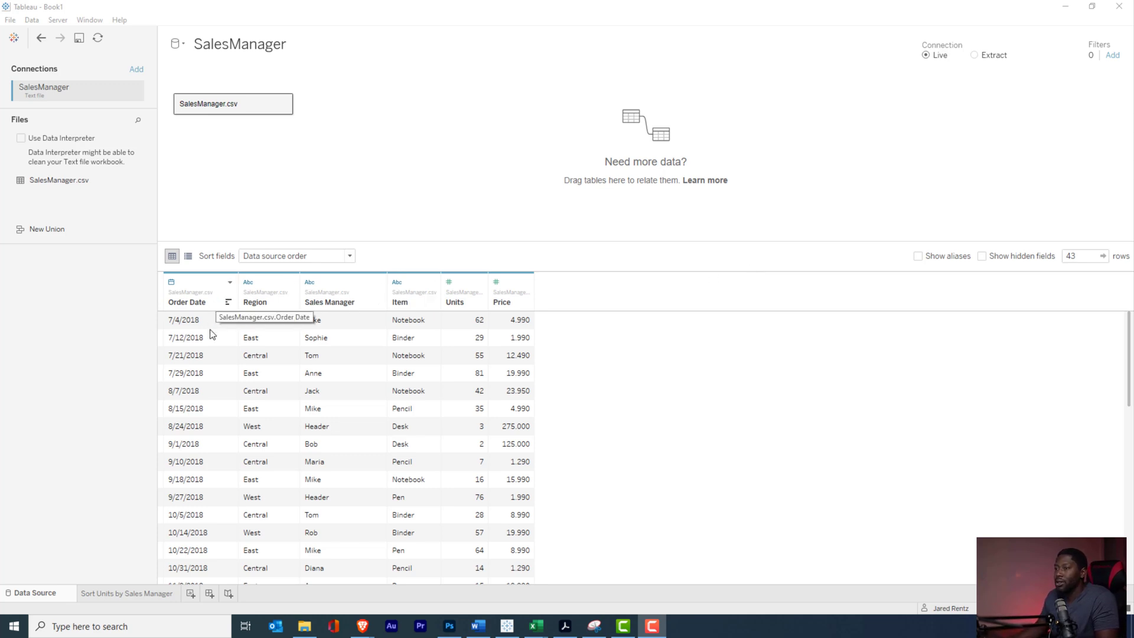
mouse_move(424, 351)
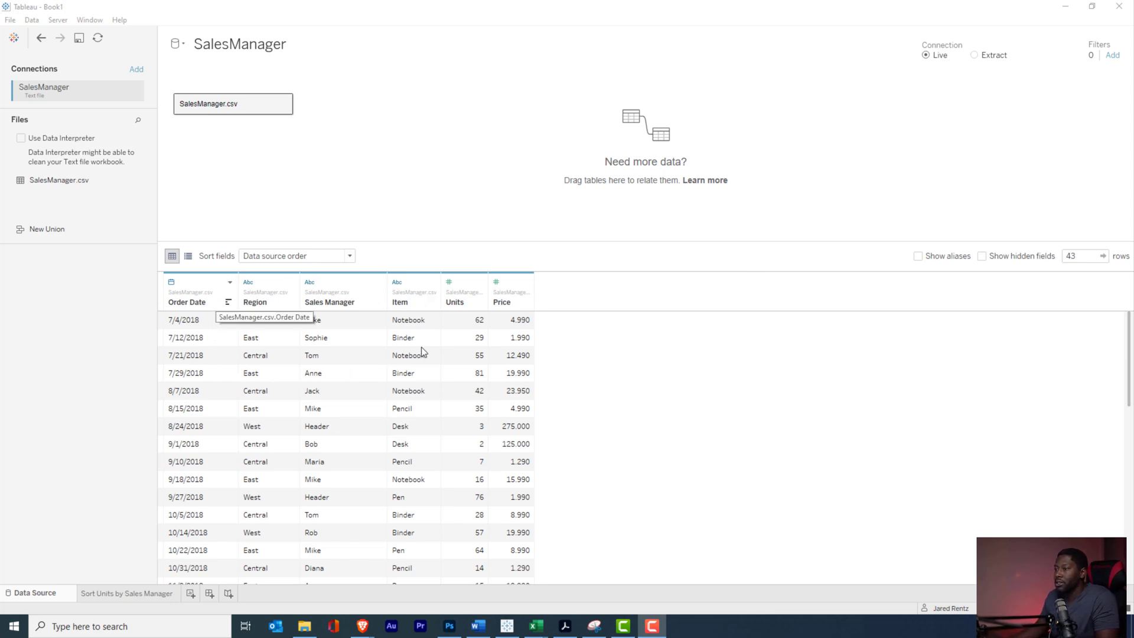
mouse_move(470, 321)
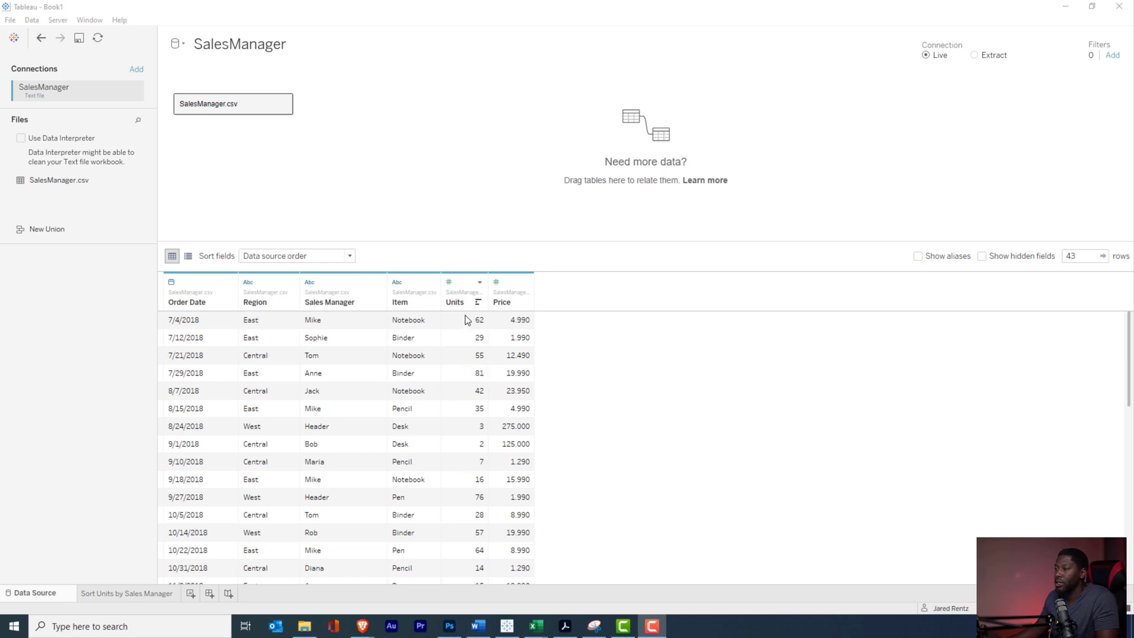
mouse_move(468, 357)
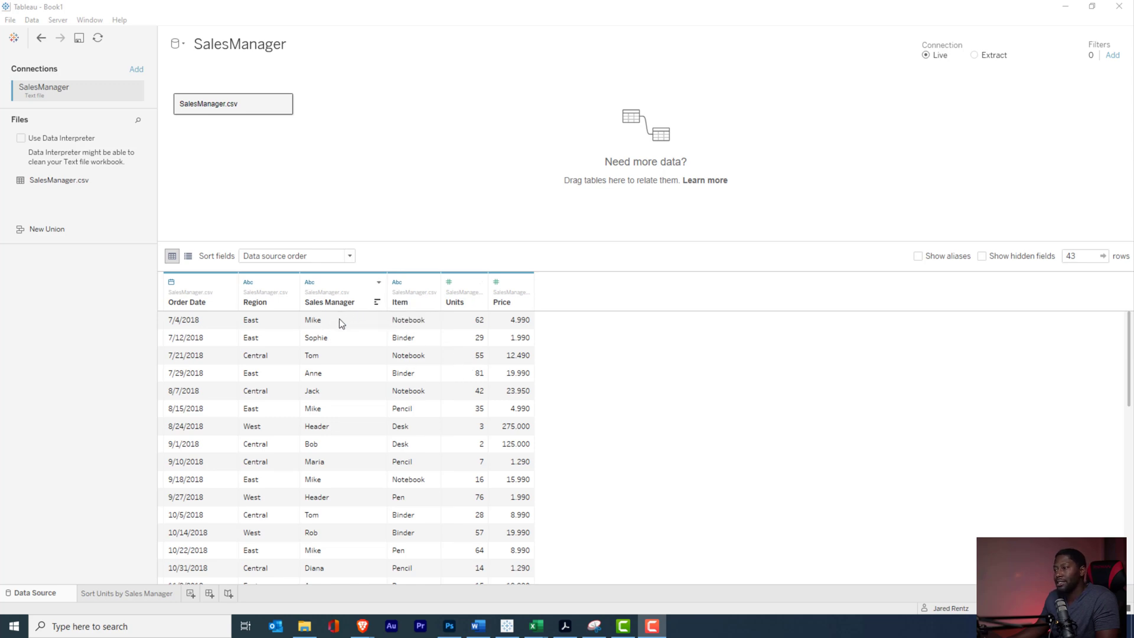
mouse_move(354, 333)
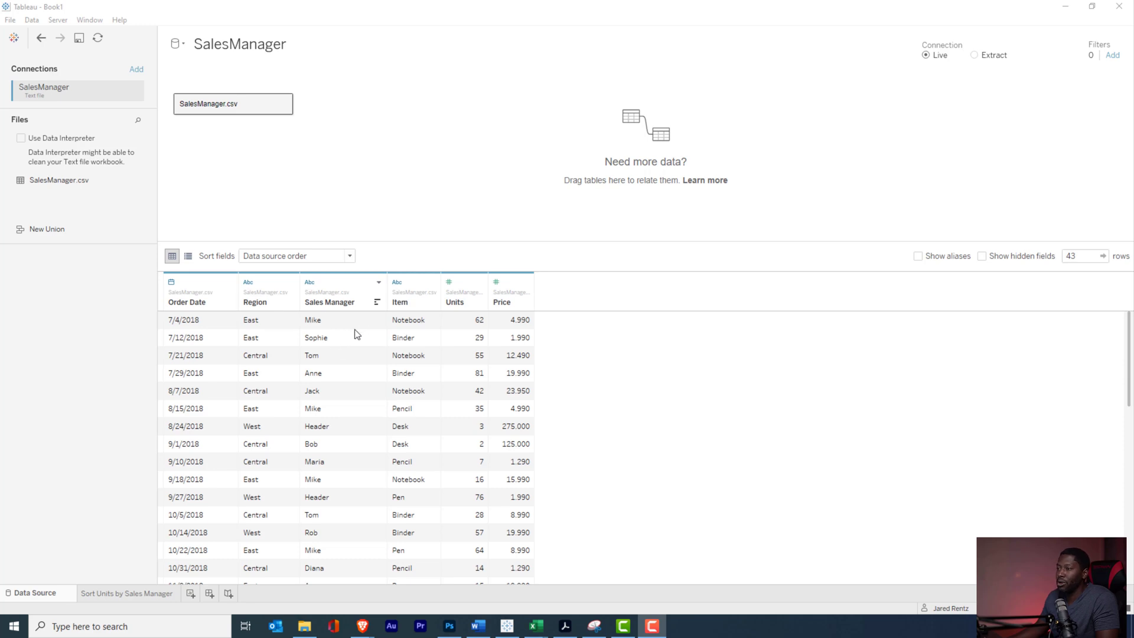
mouse_move(348, 329)
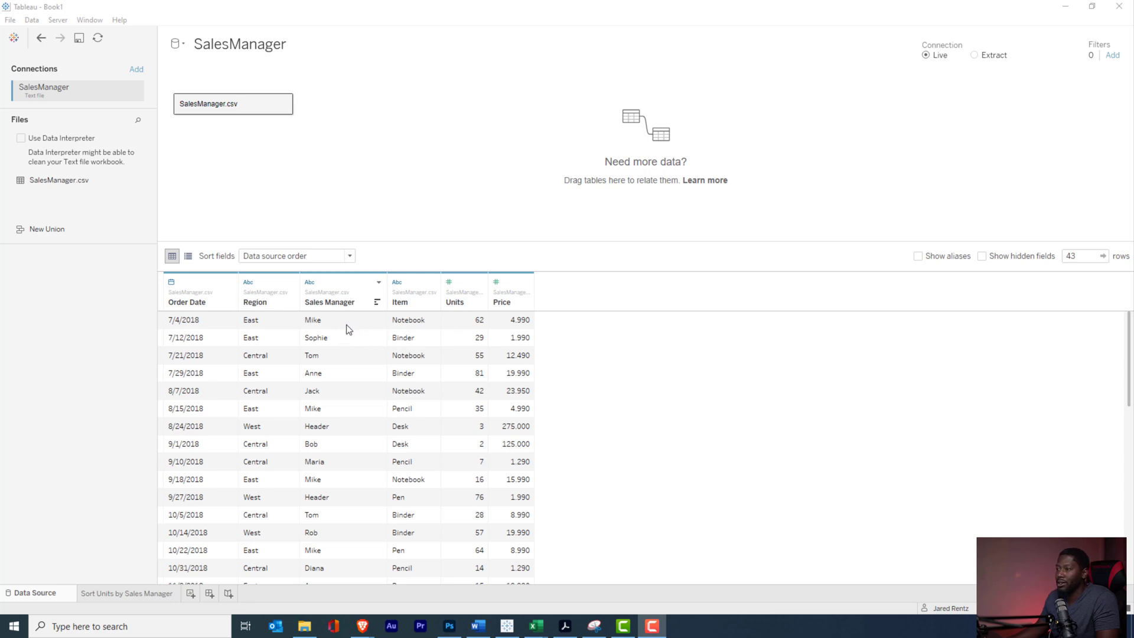
mouse_move(470, 331)
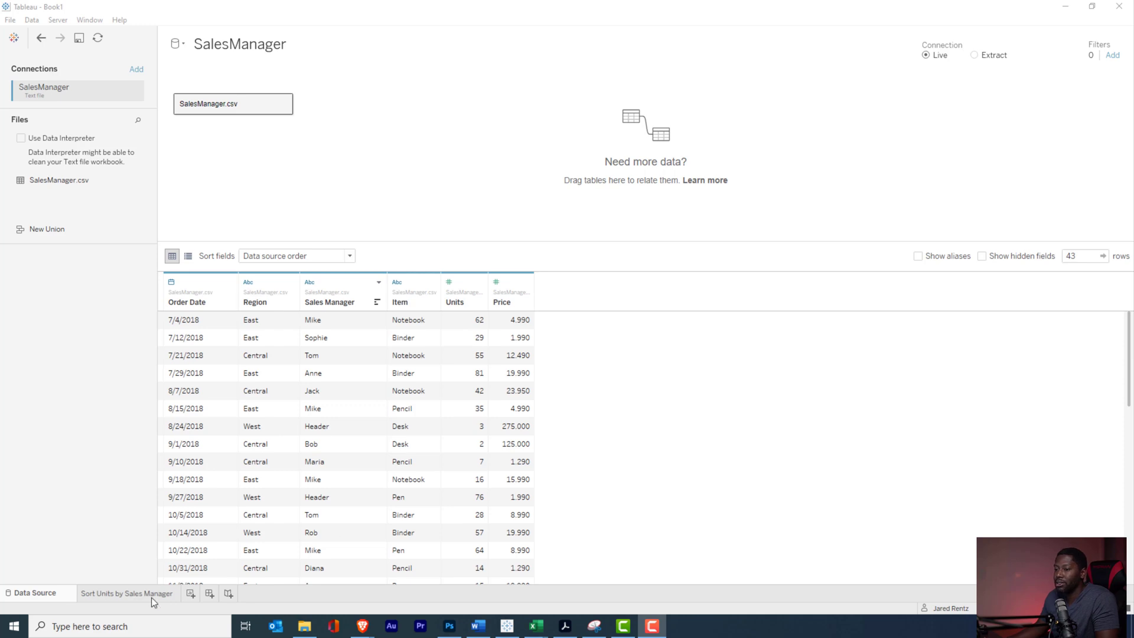
- On the 'Sort Units by Sales Manager' sheet, put Sales Manager on Rows and summed Units as text
click(128, 593)
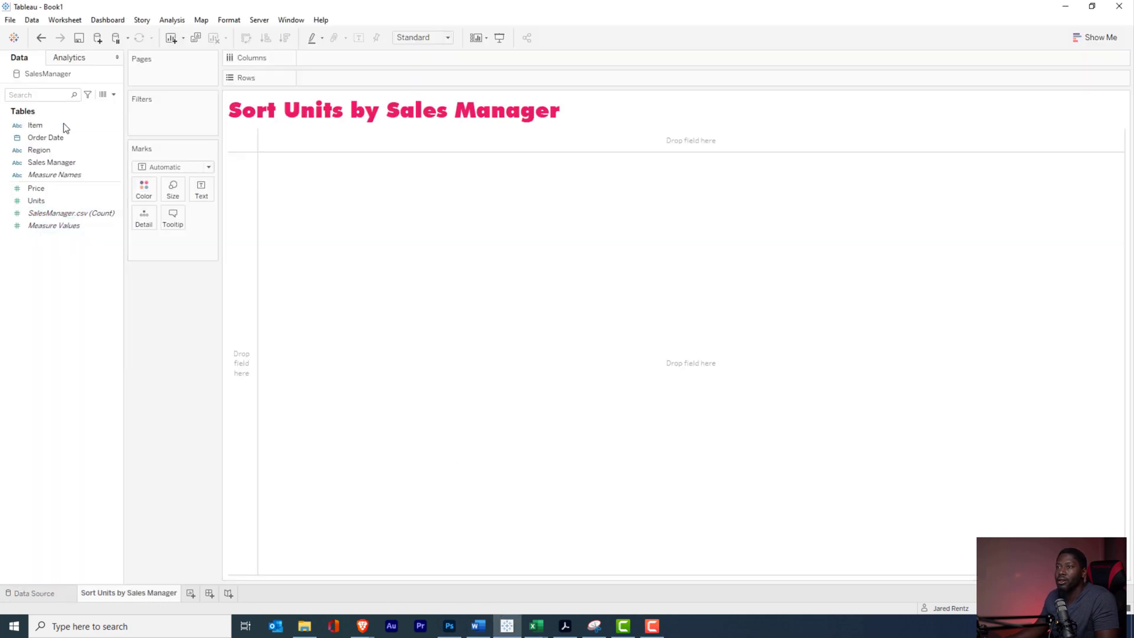
drag(51, 162, 340, 85)
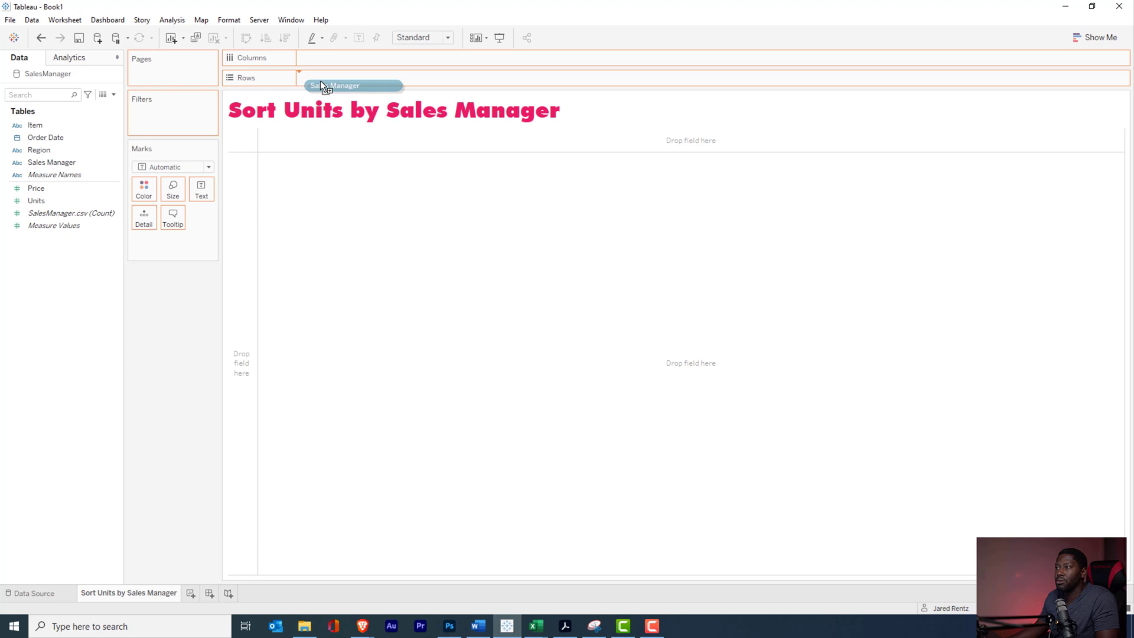
drag(353, 86, 340, 77)
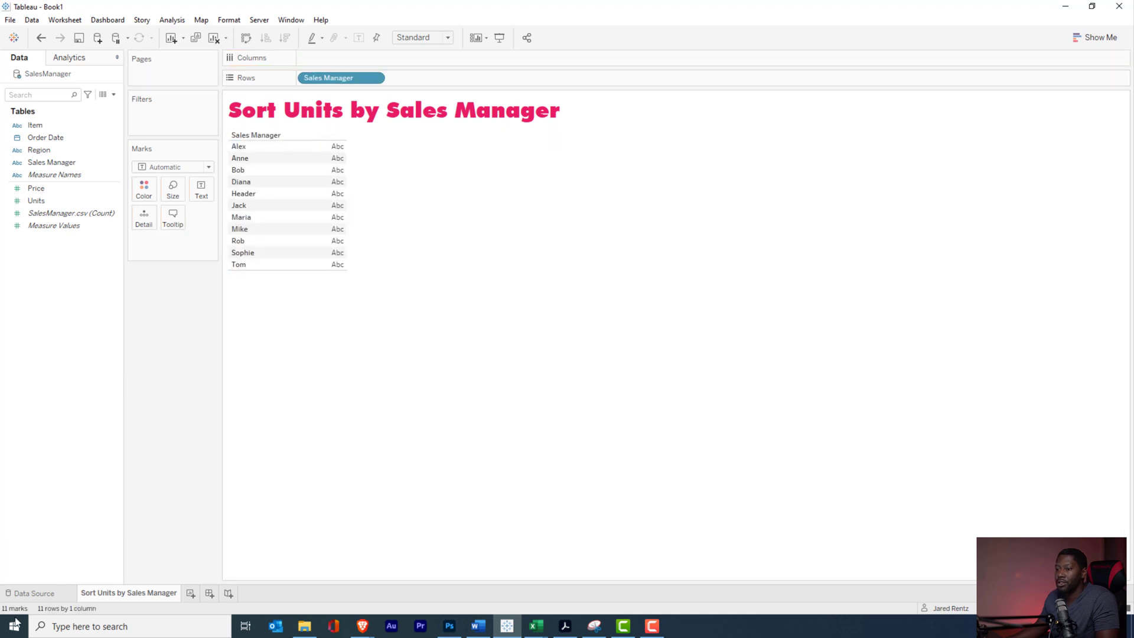
click(51, 162)
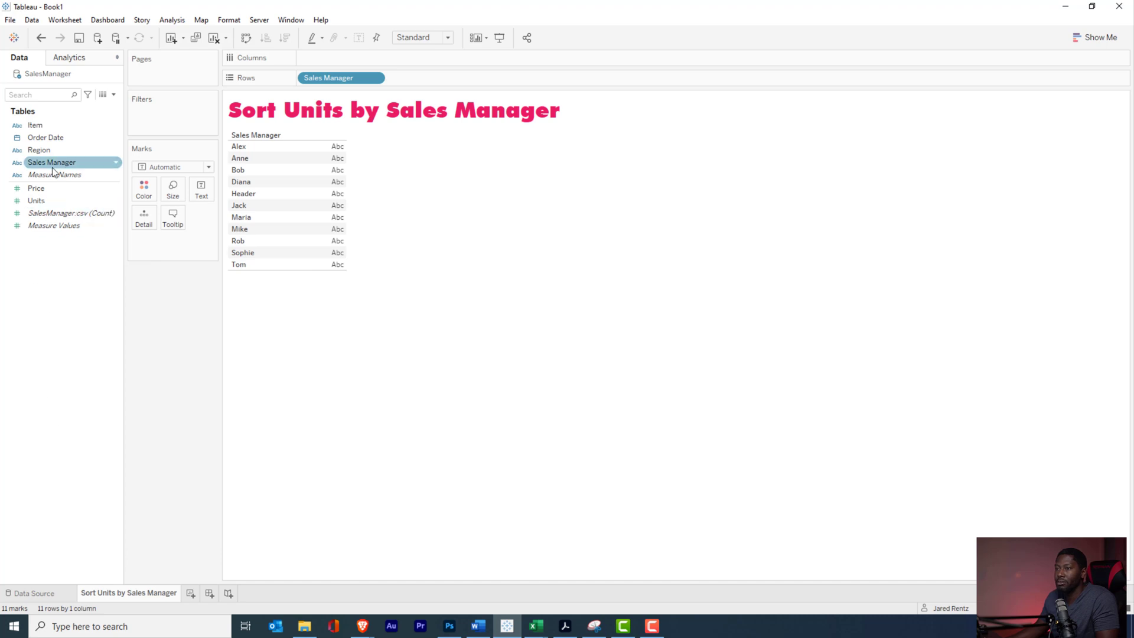
click(36, 200)
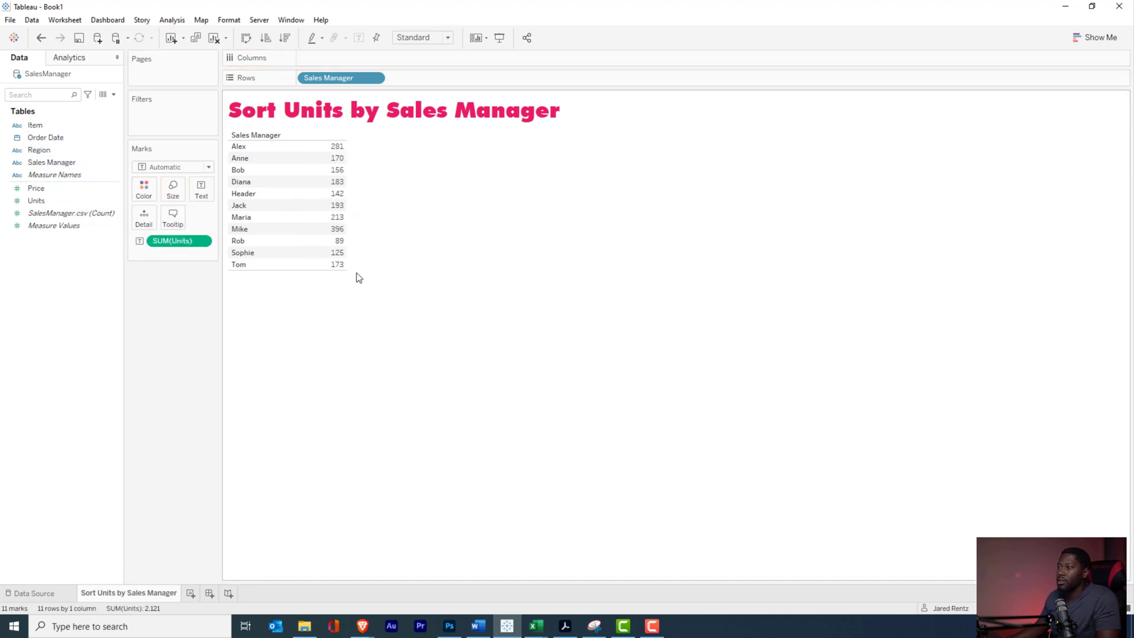
click(239, 146)
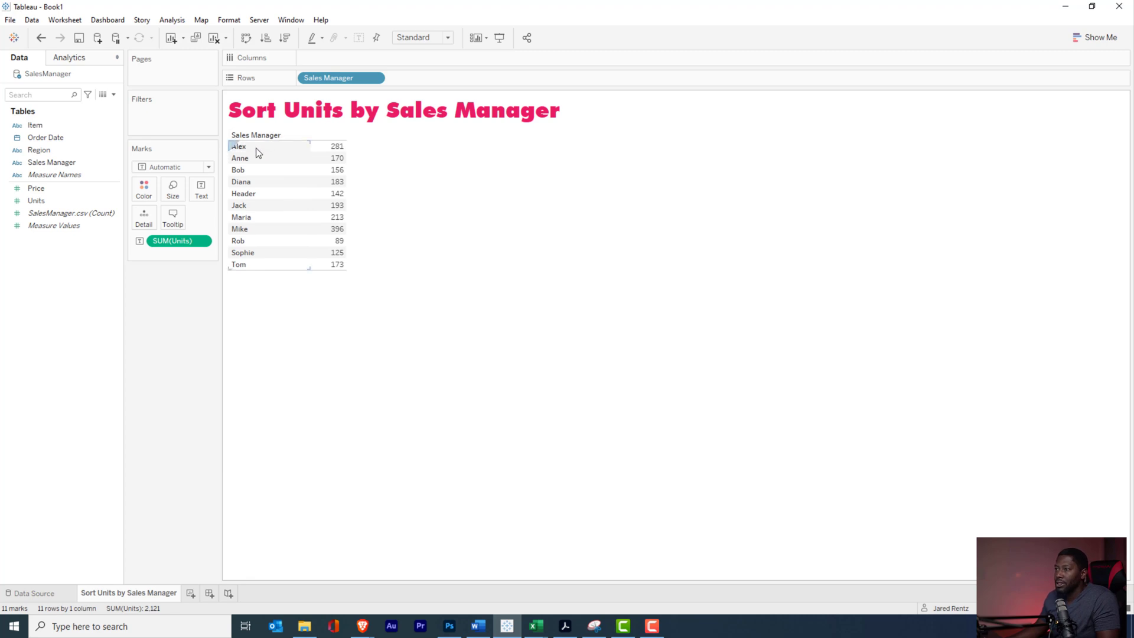
mouse_move(252, 233)
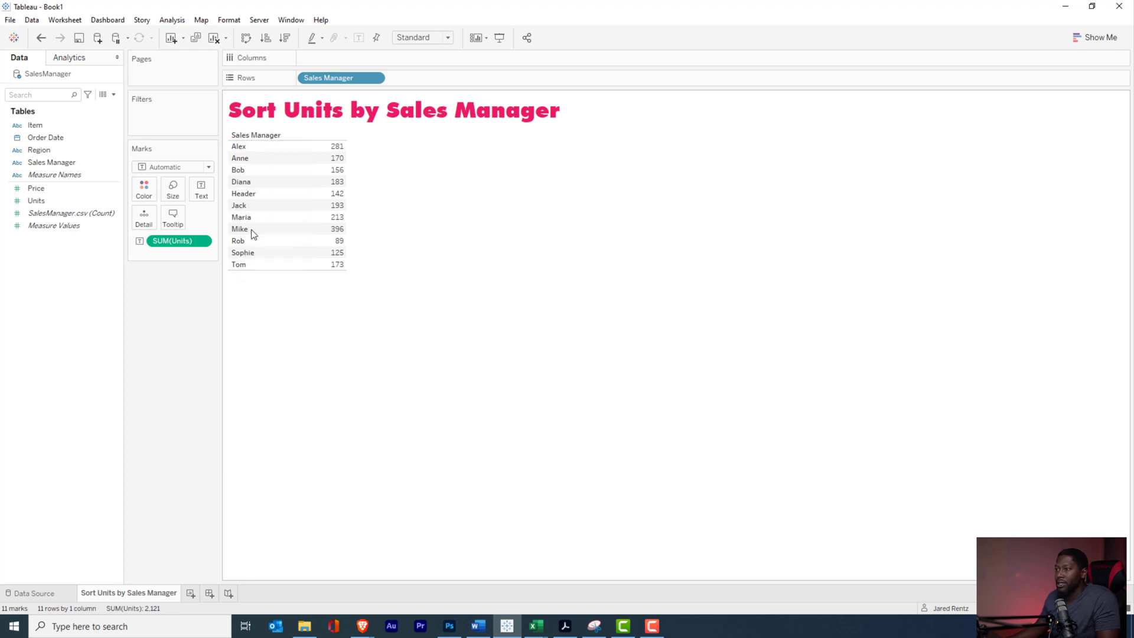
click(238, 146)
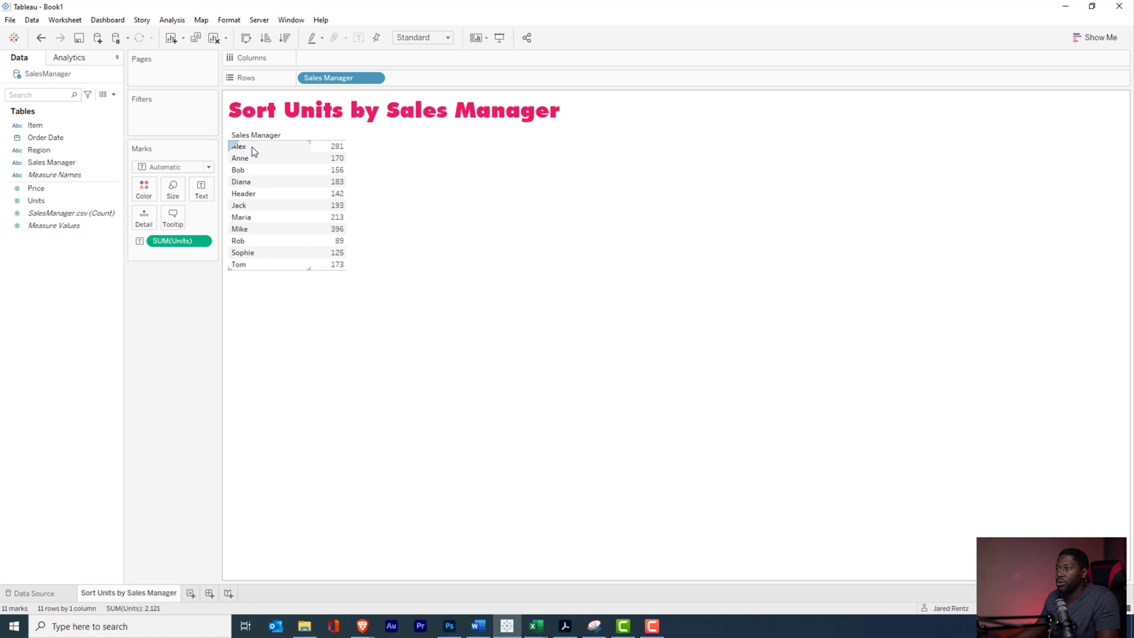
mouse_move(252, 183)
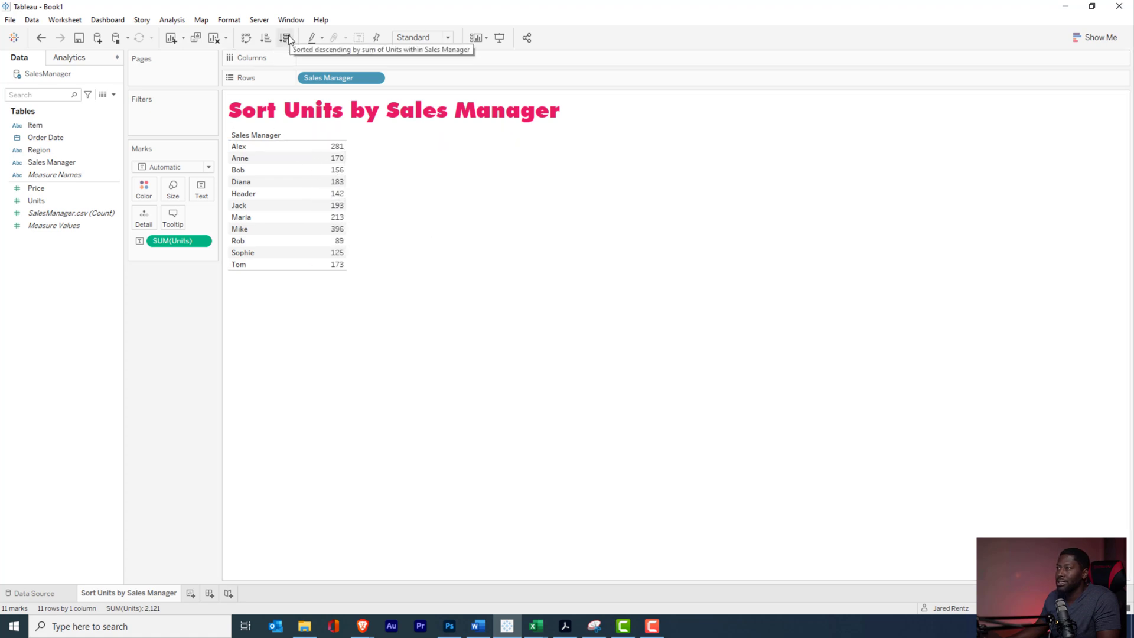
- Sort managers by summed Units descending, then ascending from Rob's 89 to Mike's 396
click(285, 38)
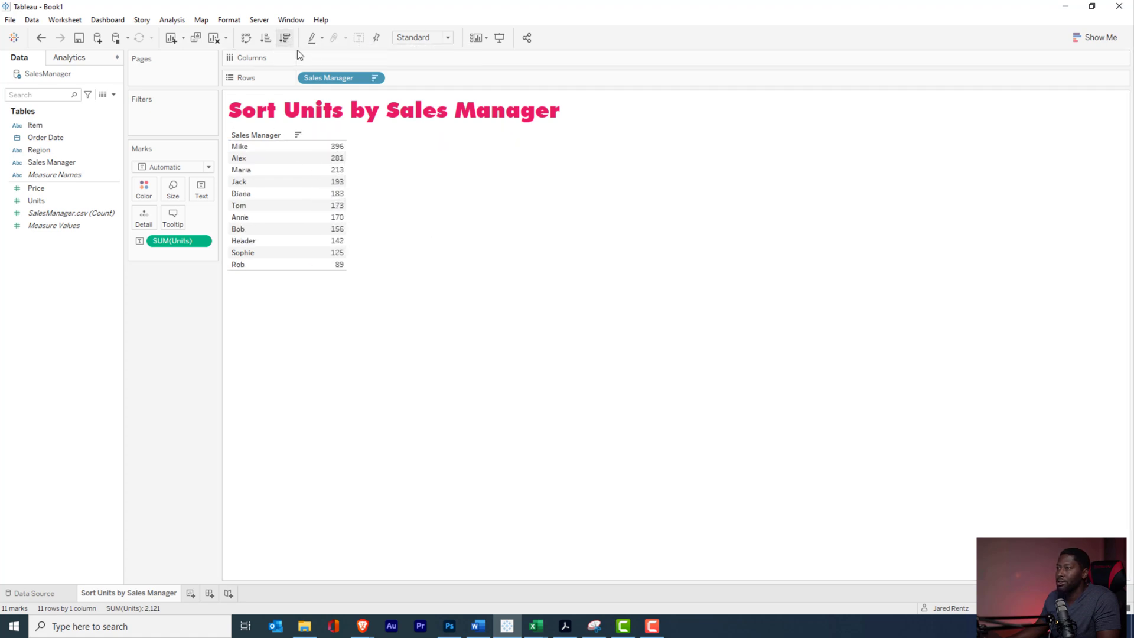
click(239, 146)
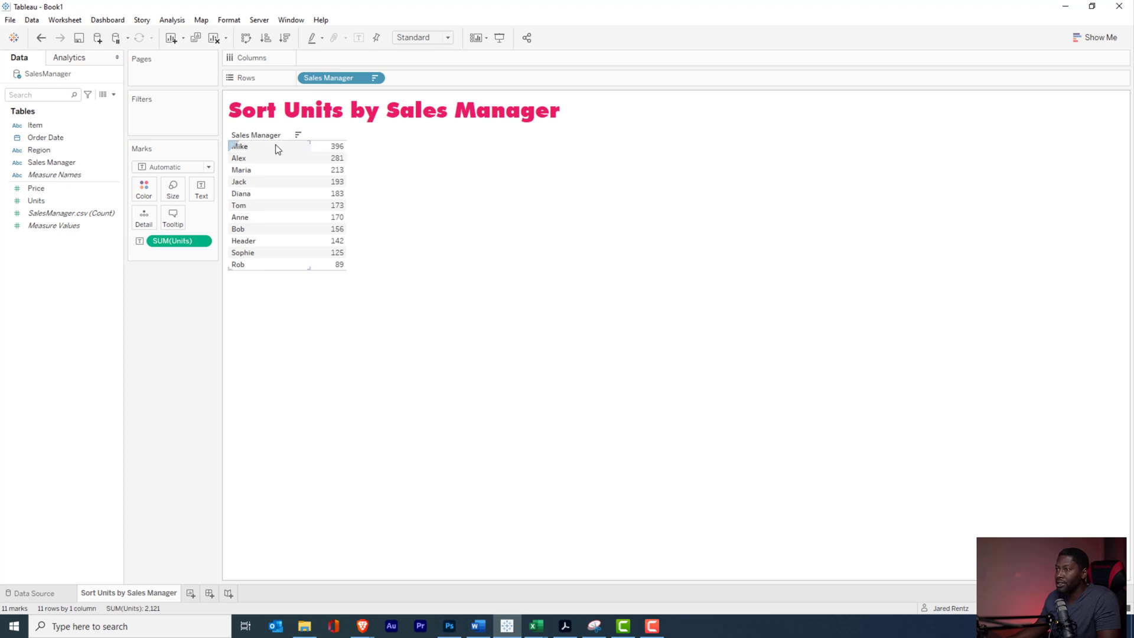
mouse_move(332, 169)
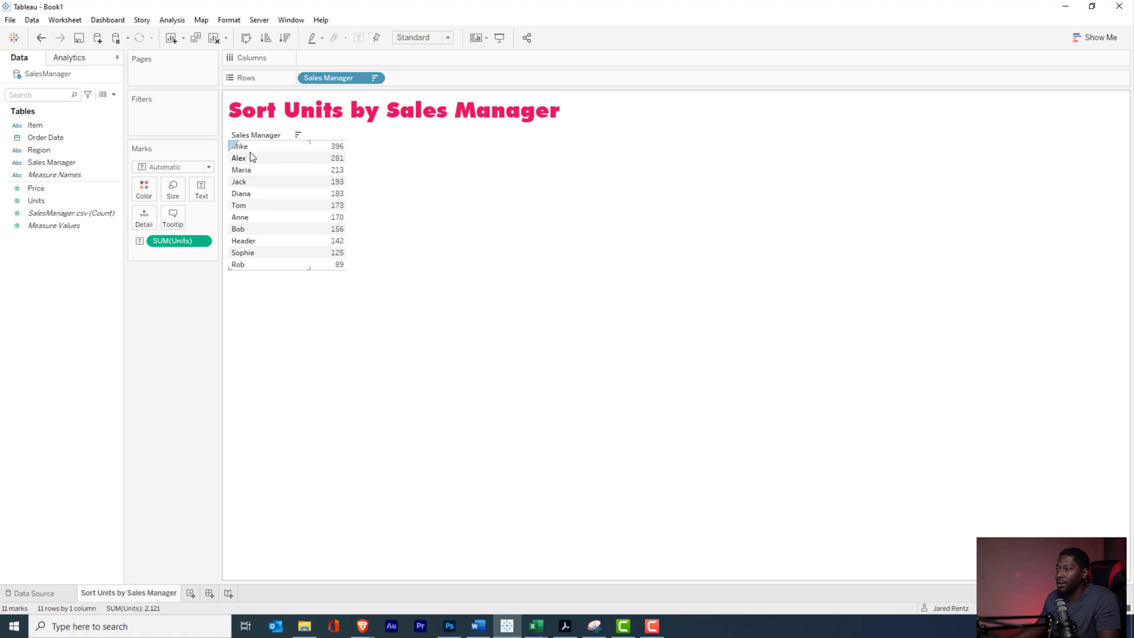
mouse_move(336, 180)
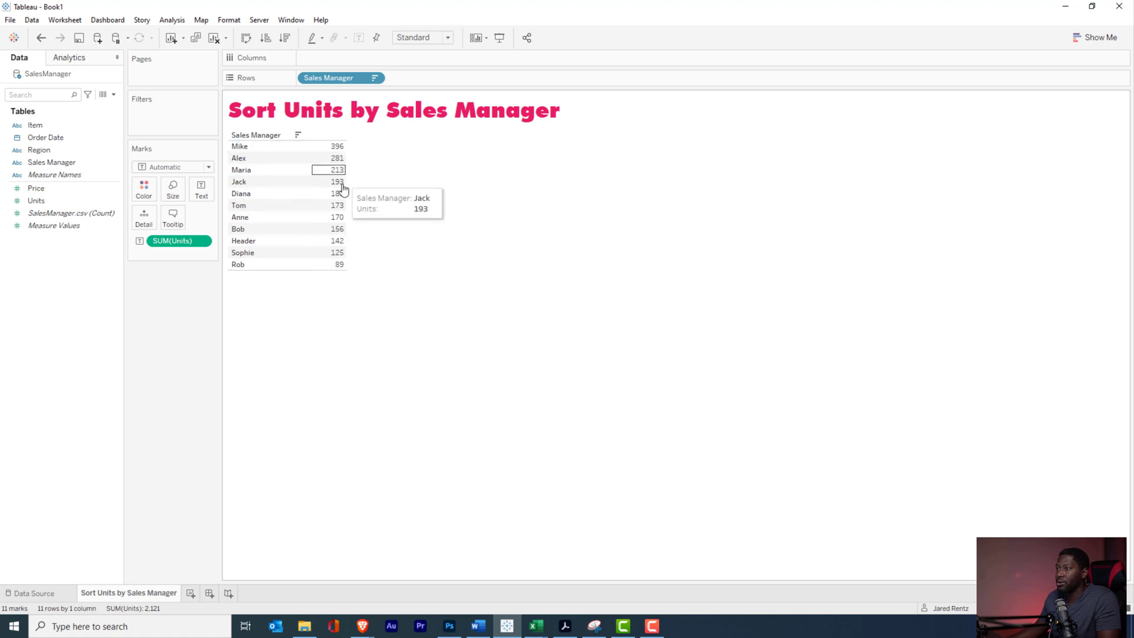
mouse_move(307, 59)
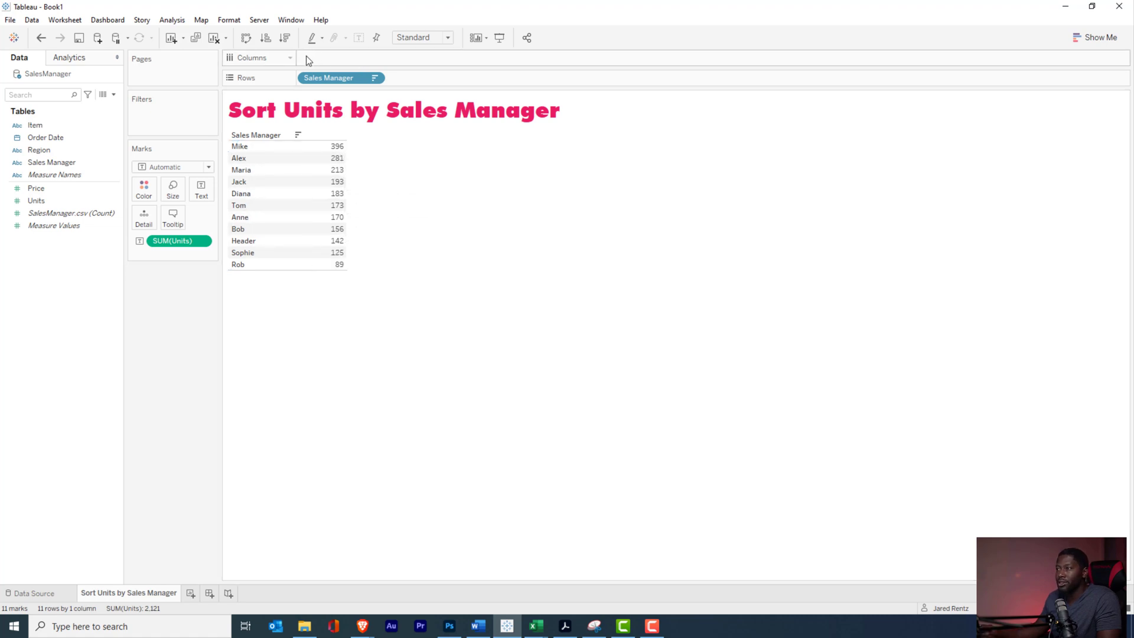
mouse_move(285, 38)
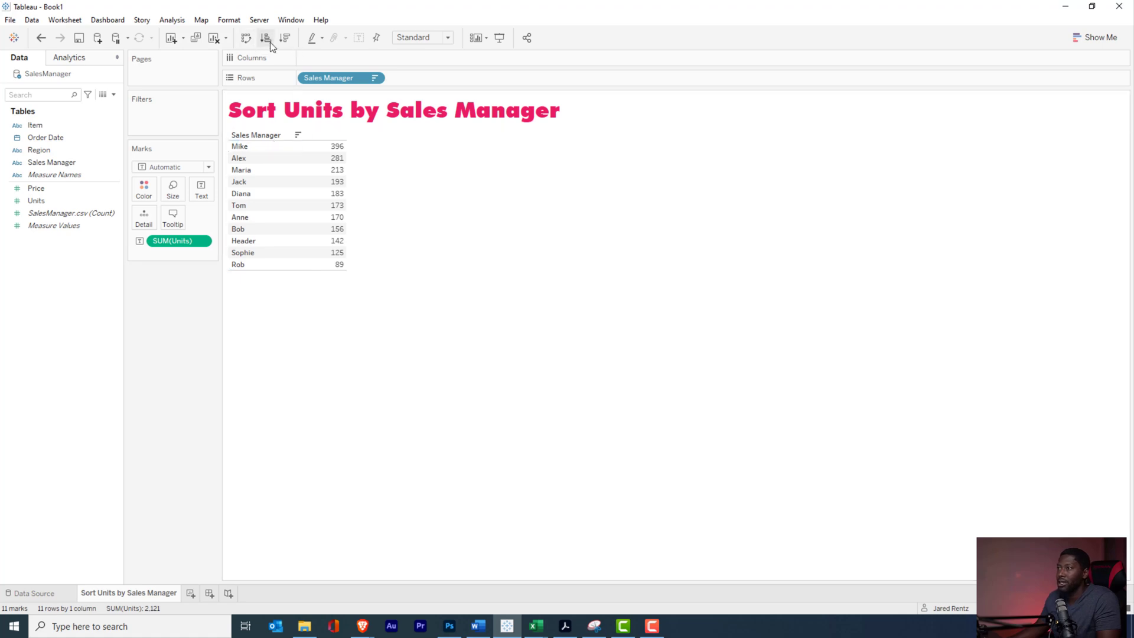
mouse_move(265, 38)
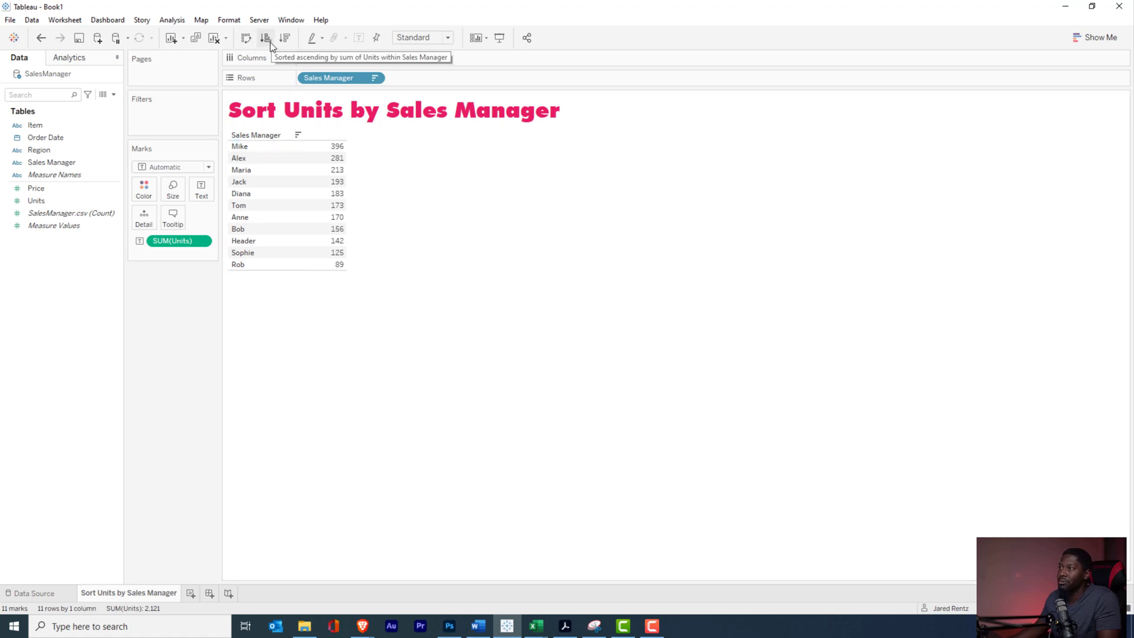
click(267, 38)
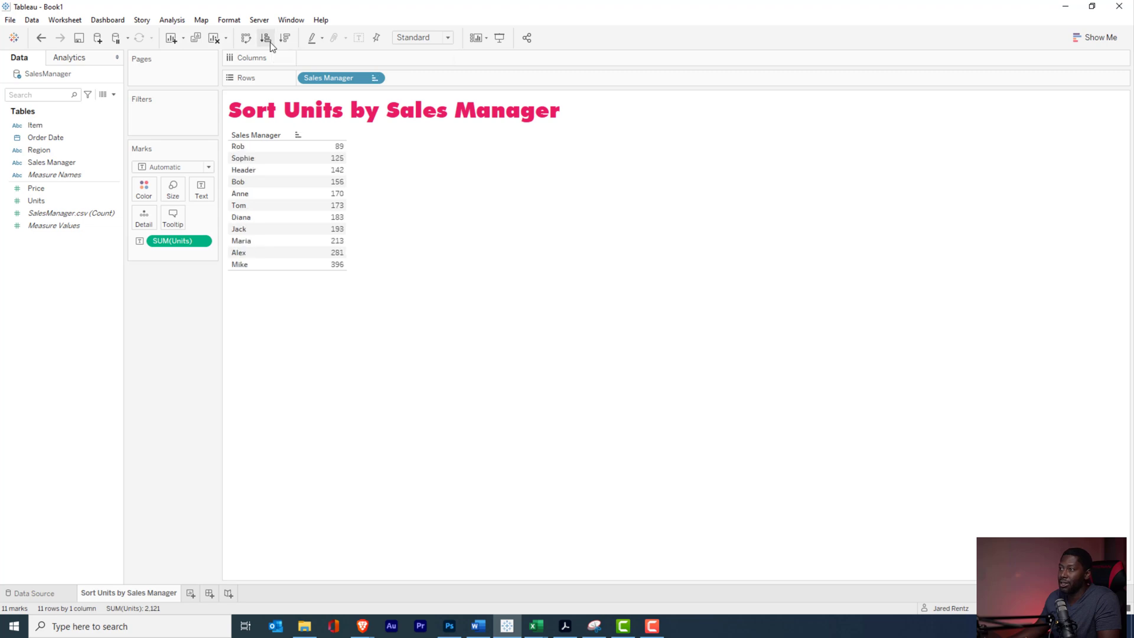
mouse_move(276, 106)
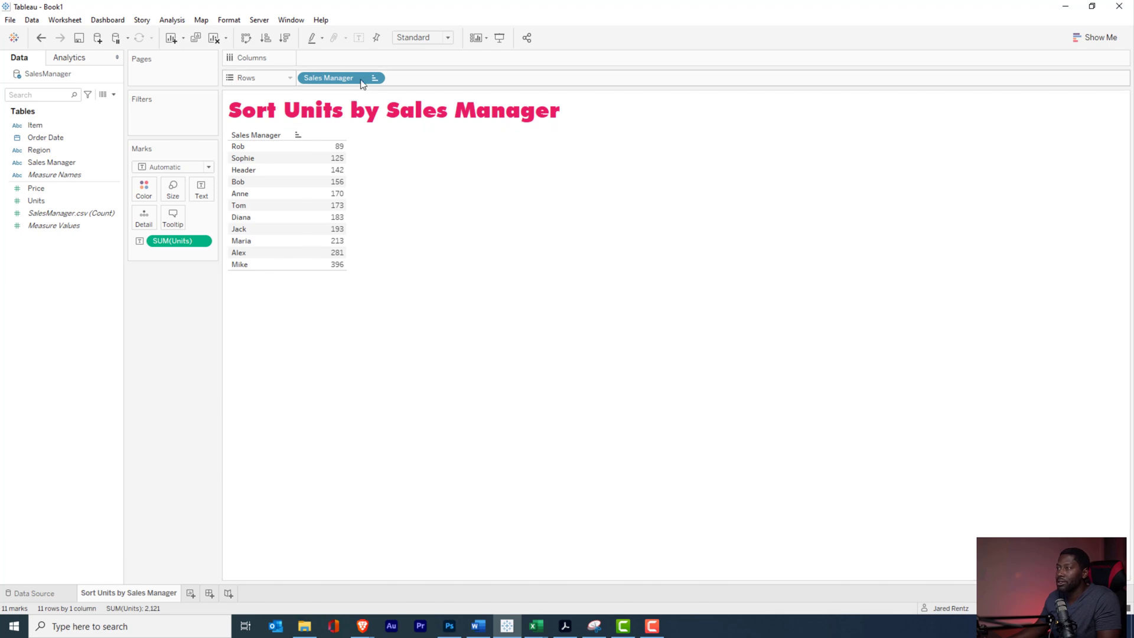
- Clear the sort from the Sales Manager pill via its context menu
right_click(328, 77)
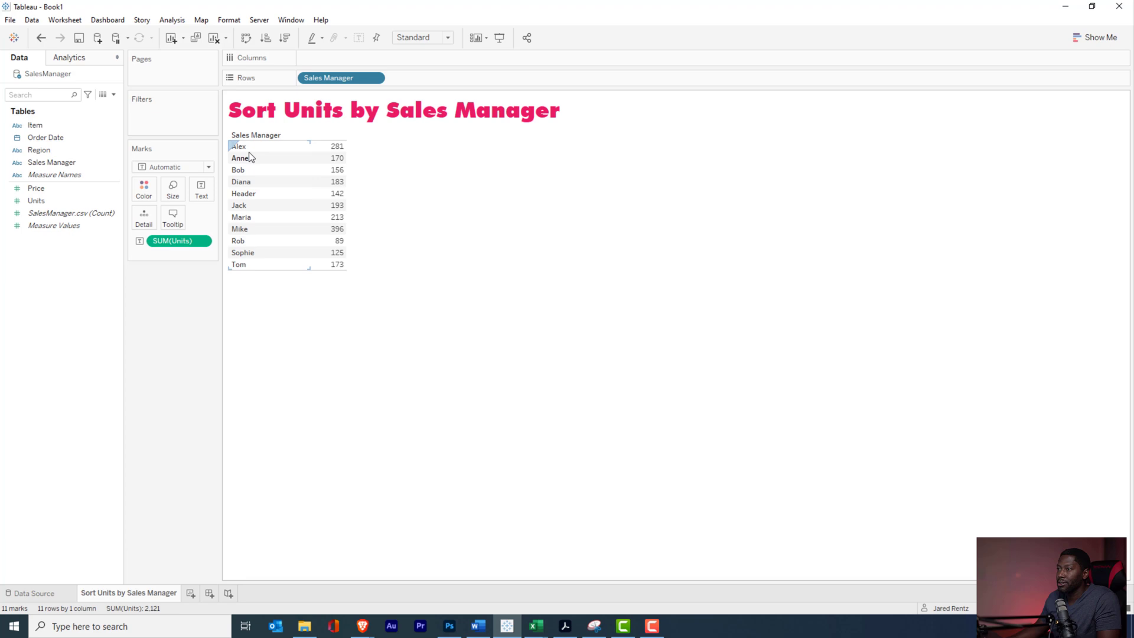
mouse_move(336, 205)
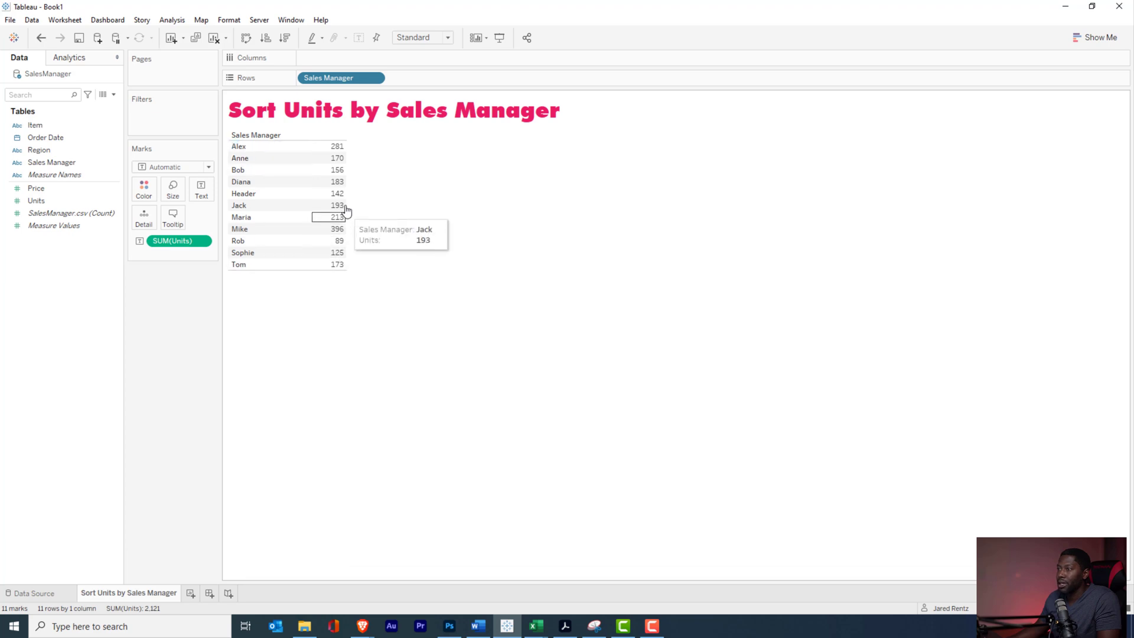
mouse_move(309, 228)
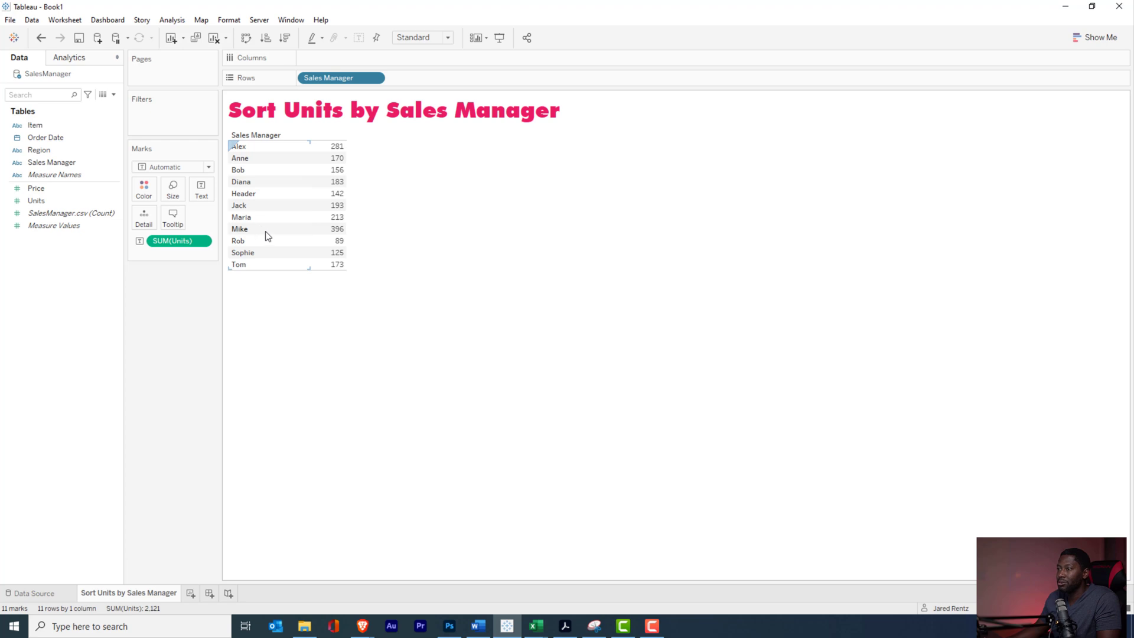
mouse_move(274, 229)
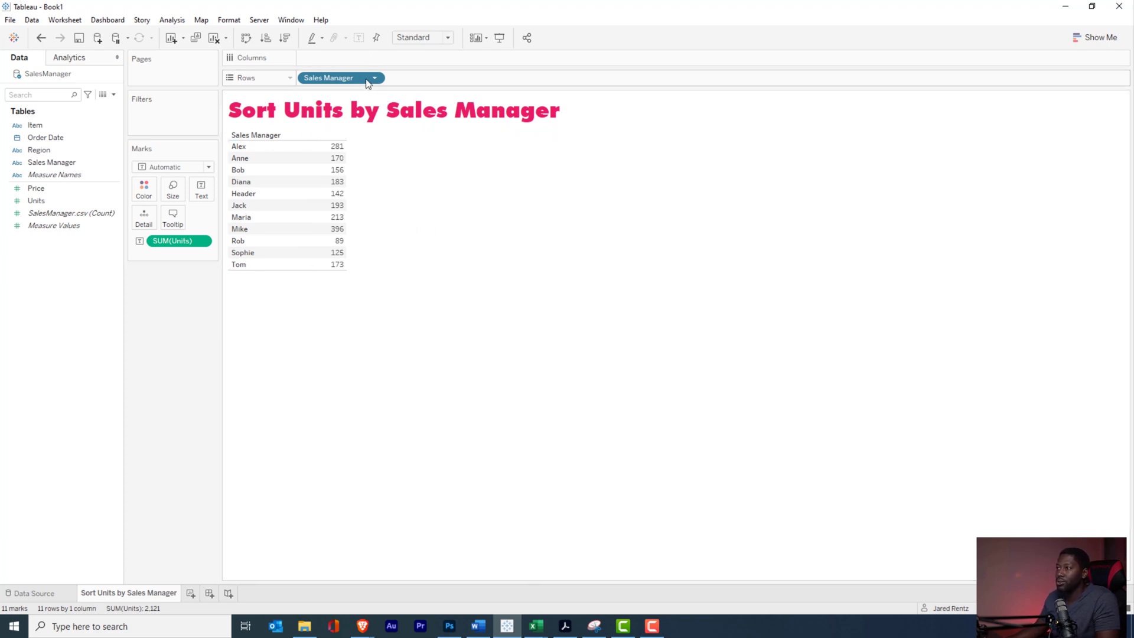
- In Sales Manager's sort settings, set data-source order to Descending, Tom down to Alex
click(373, 77)
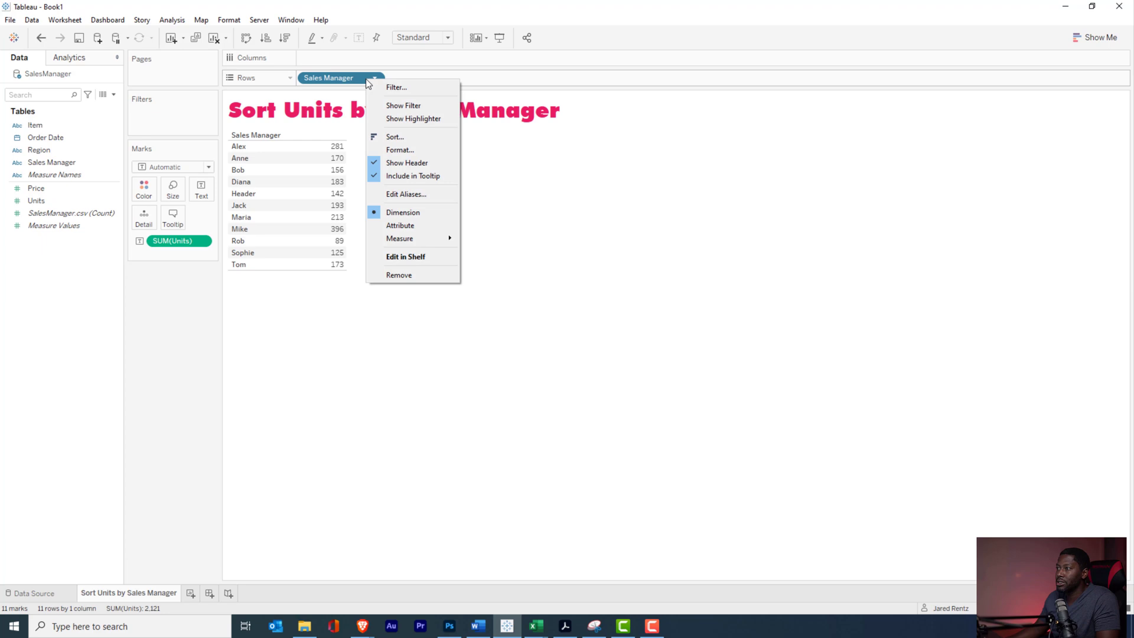
mouse_move(403, 105)
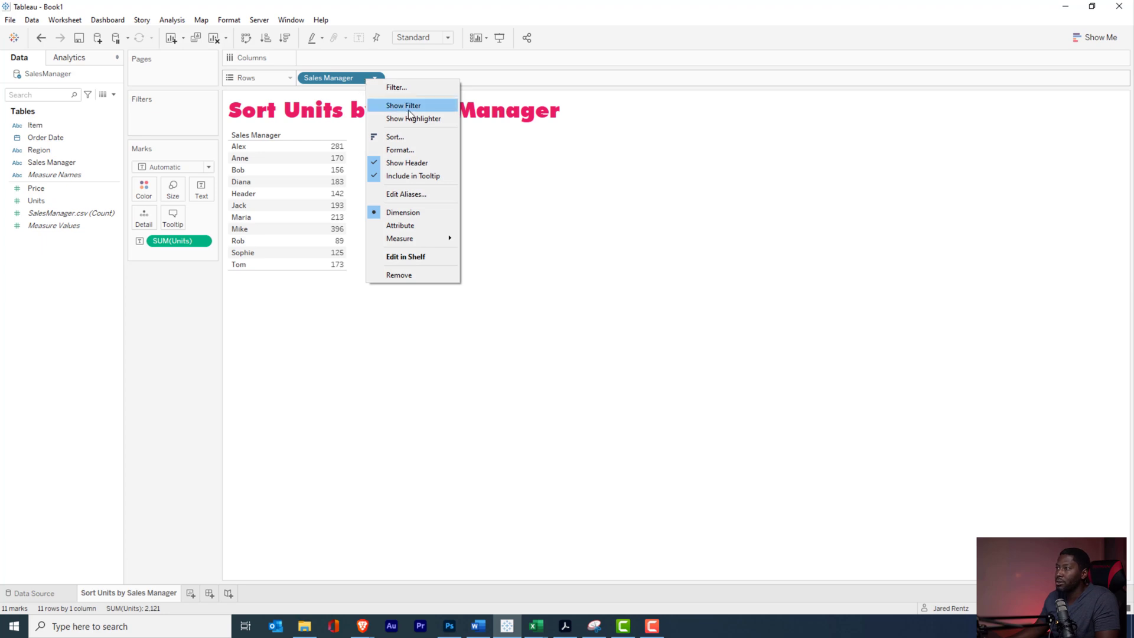
click(395, 137)
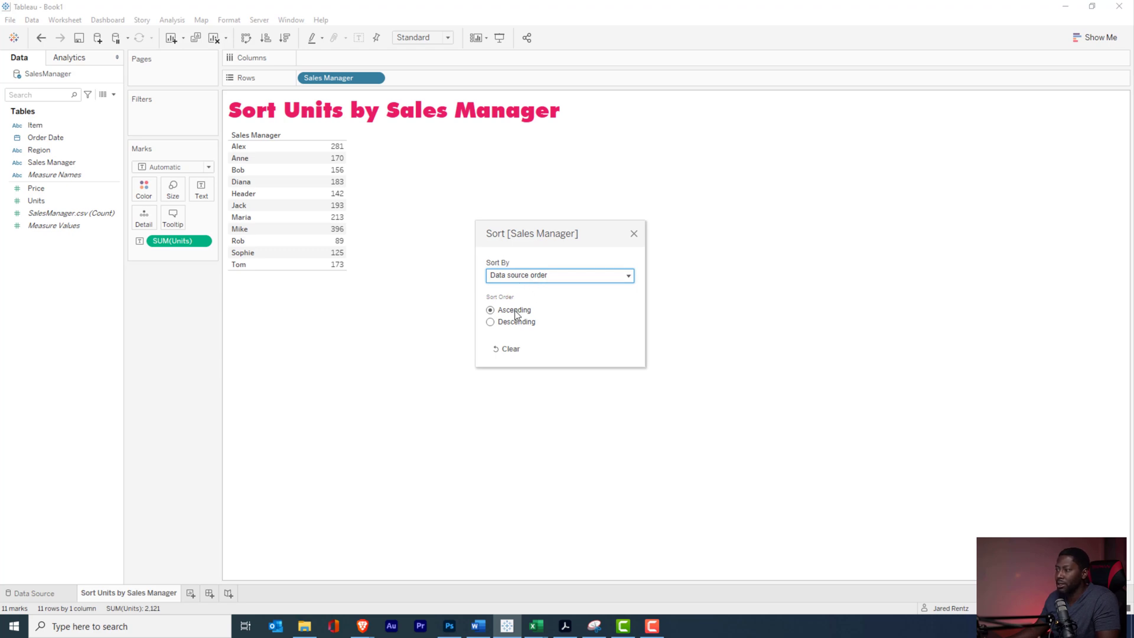
click(490, 322)
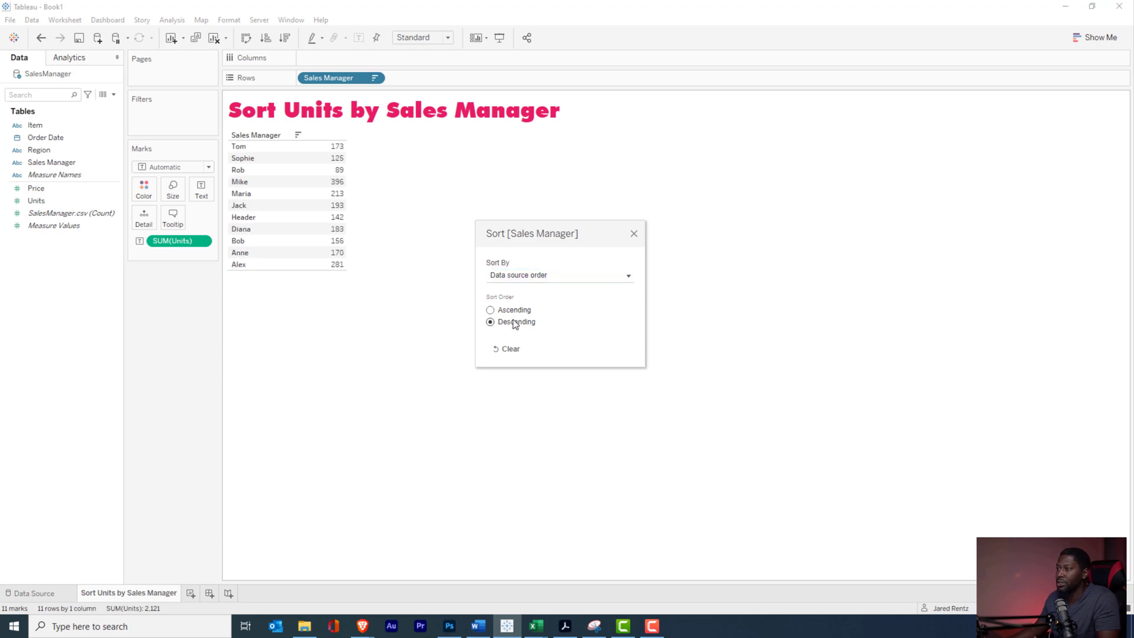
click(490, 310)
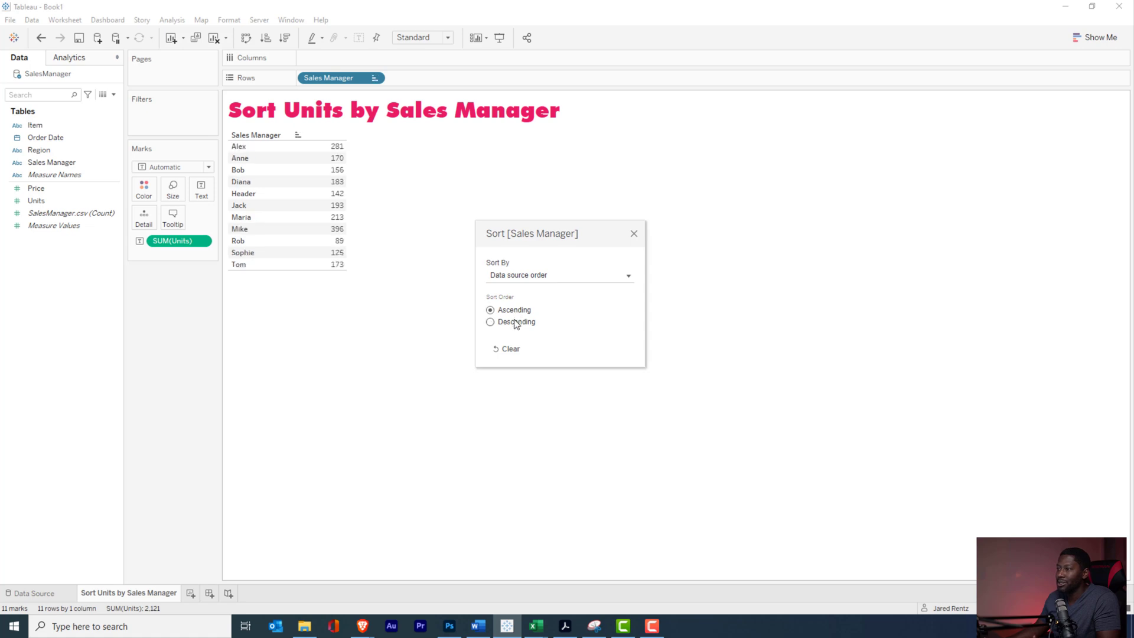
click(489, 322)
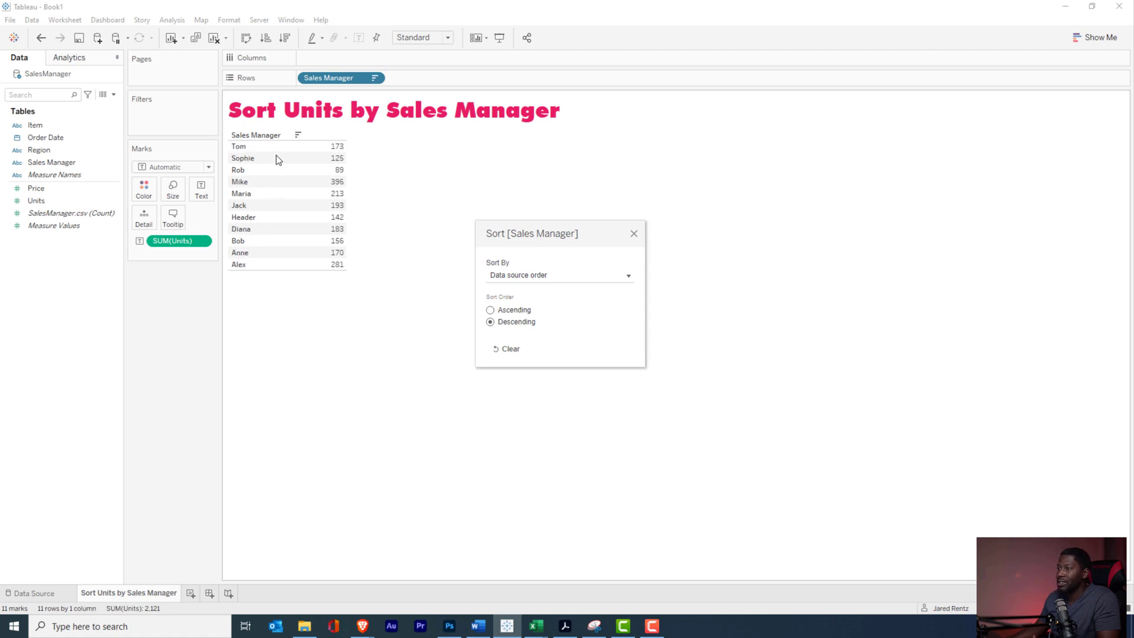
mouse_move(265, 209)
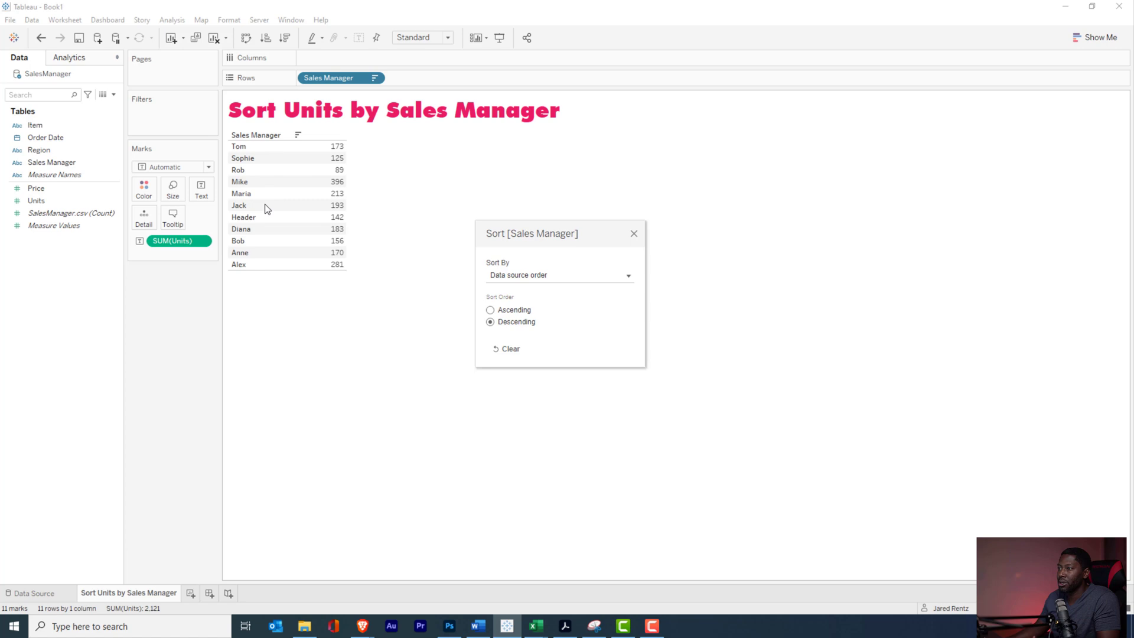
mouse_move(338, 81)
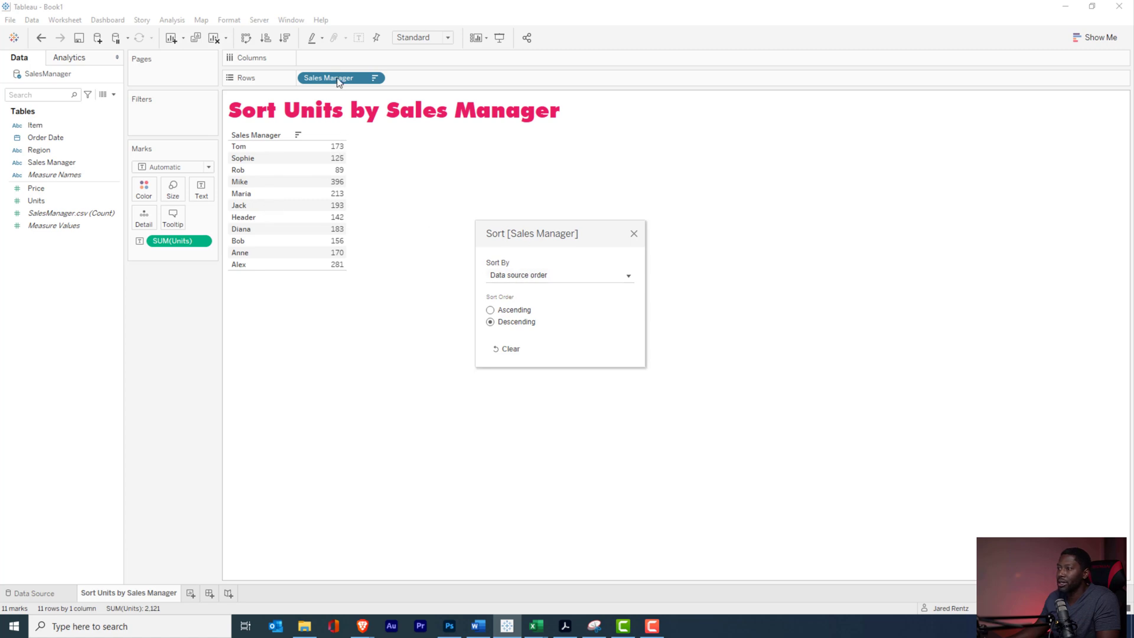
click(557, 275)
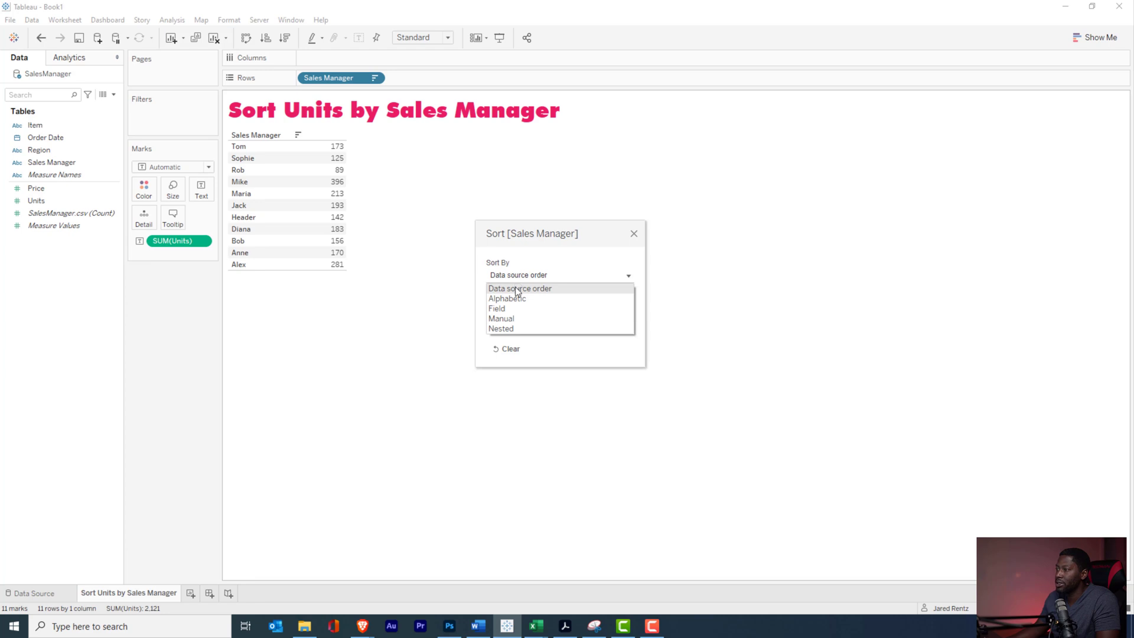
- Sort managers by the Sum of Units field, descending, and close the Sort dialog
click(496, 308)
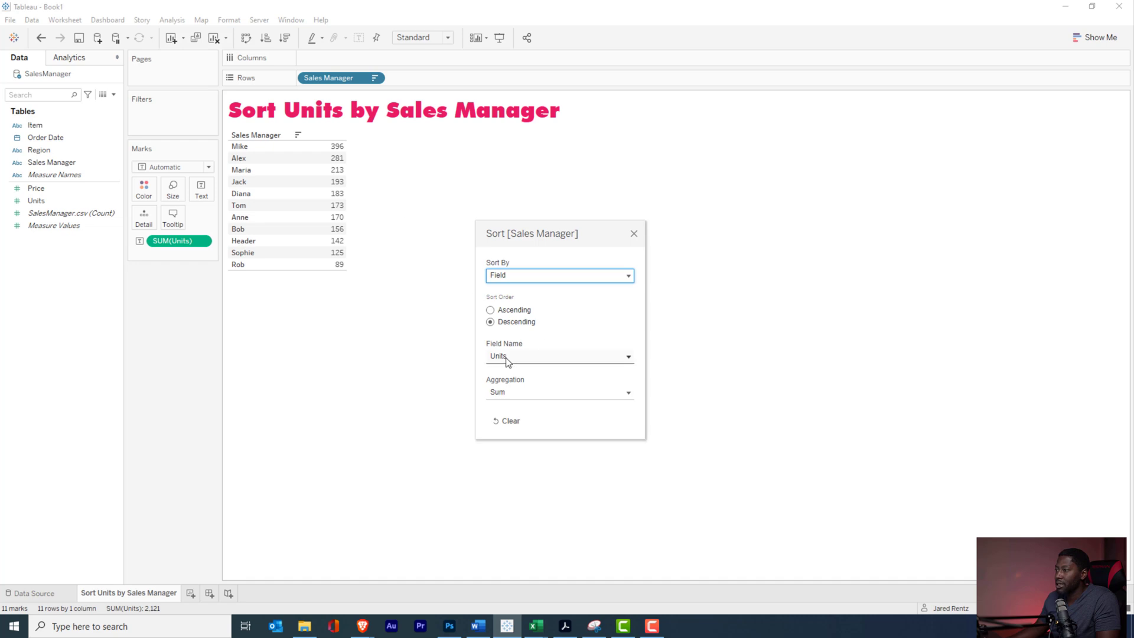
click(560, 355)
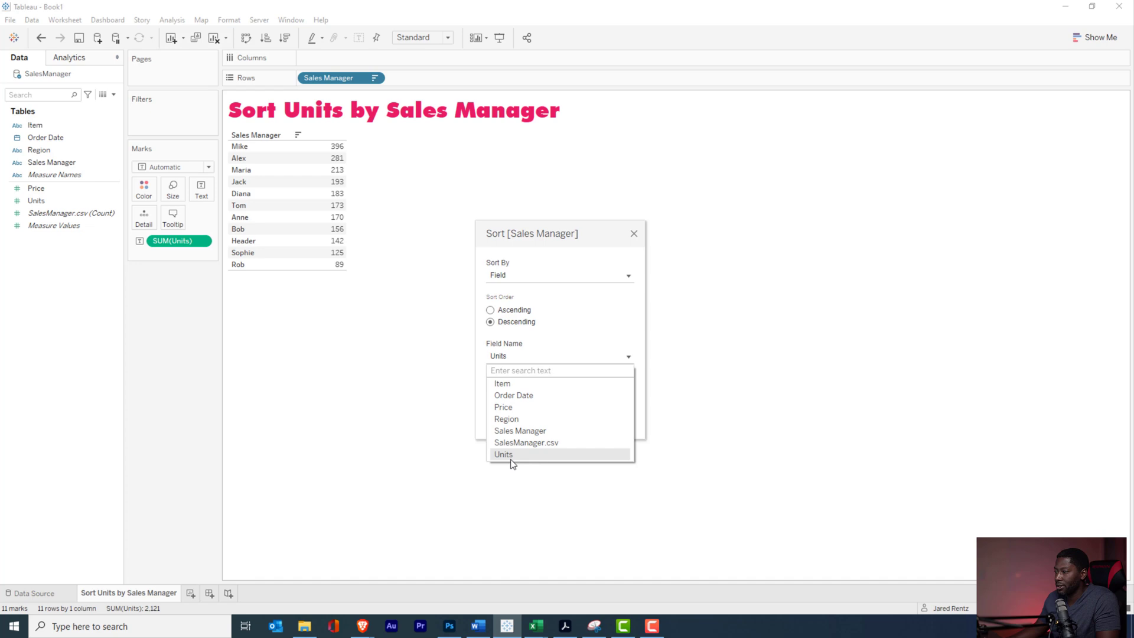
click(503, 454)
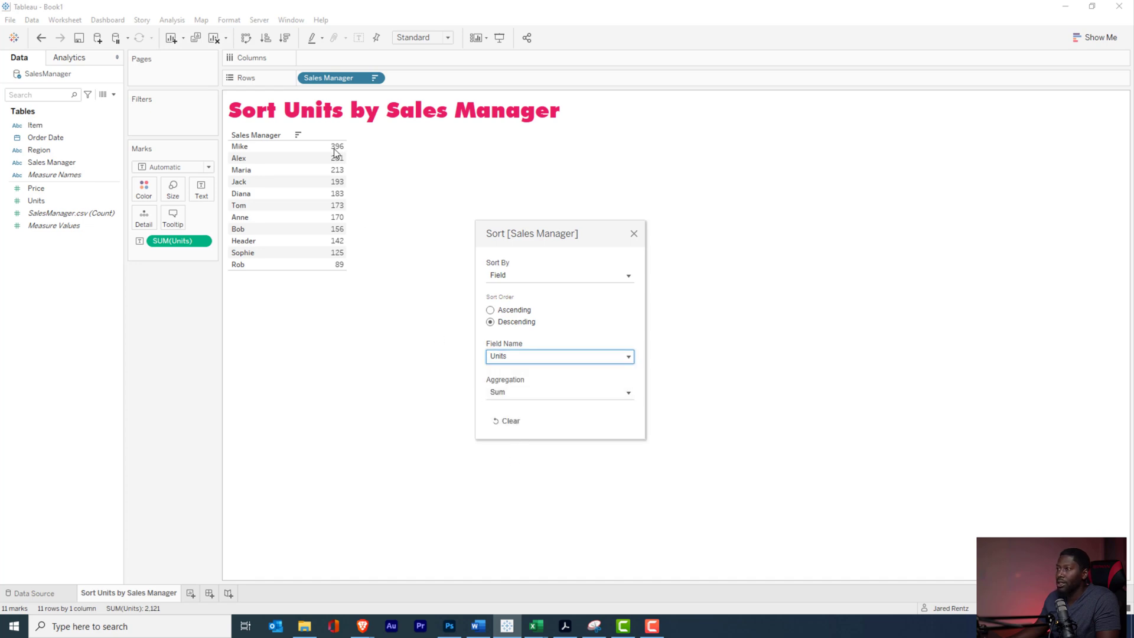
mouse_move(347, 153)
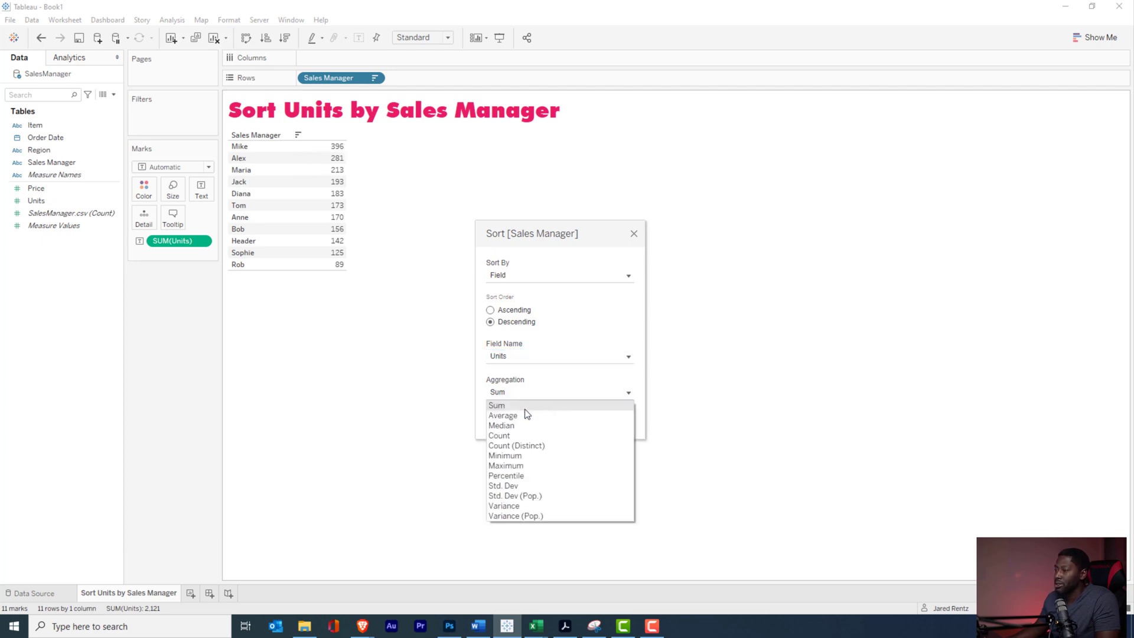
click(496, 405)
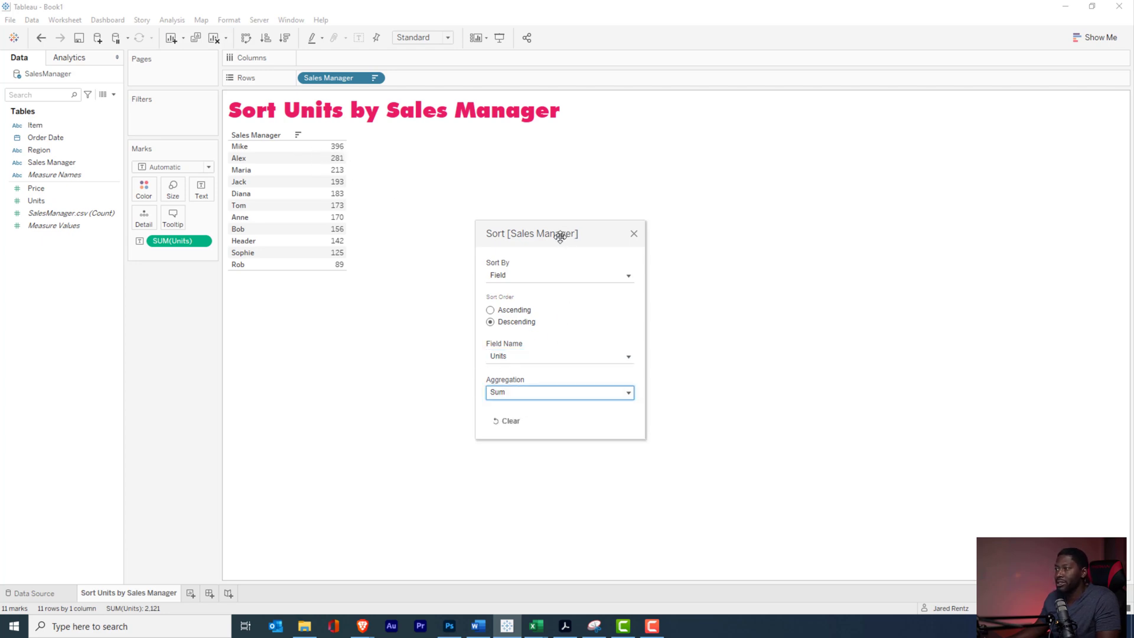
mouse_move(531, 265)
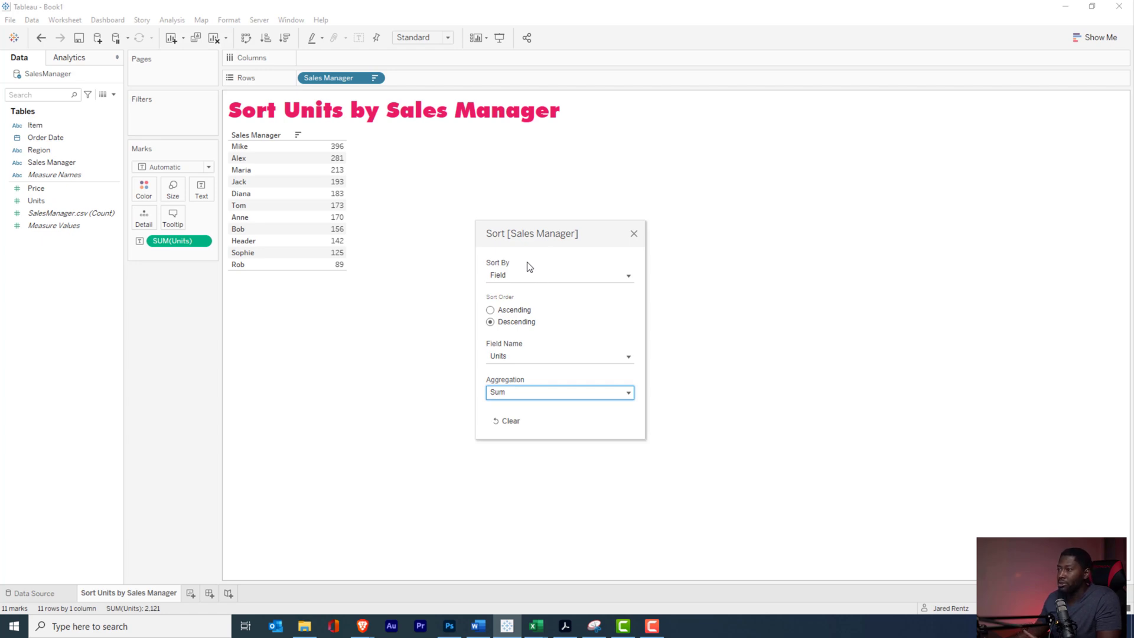
mouse_move(381, 226)
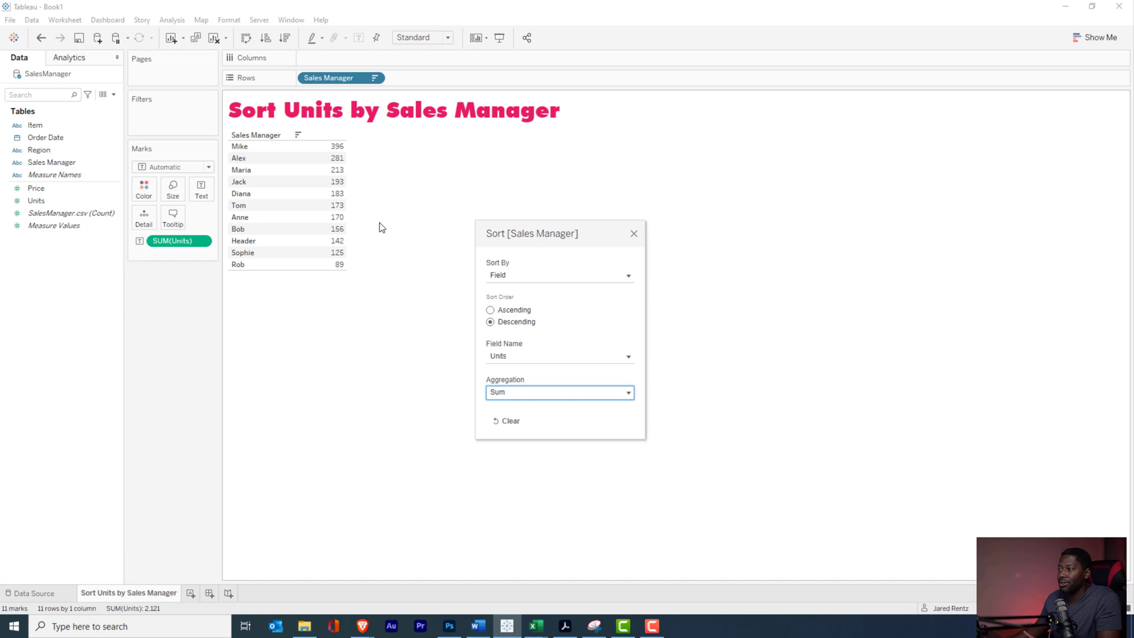
mouse_move(302, 213)
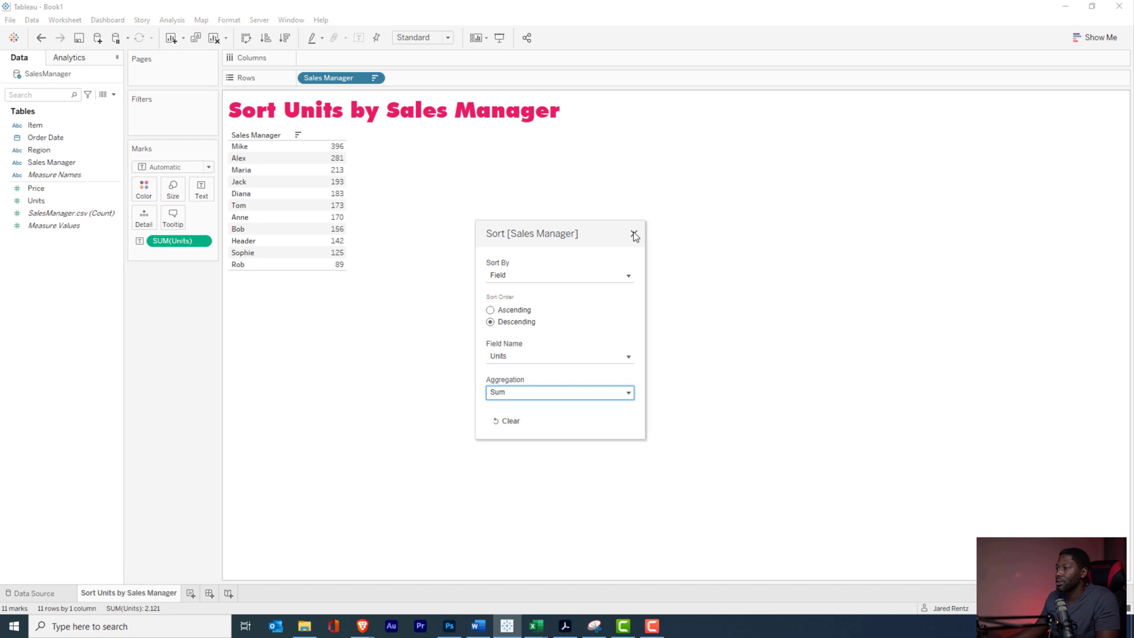
click(634, 236)
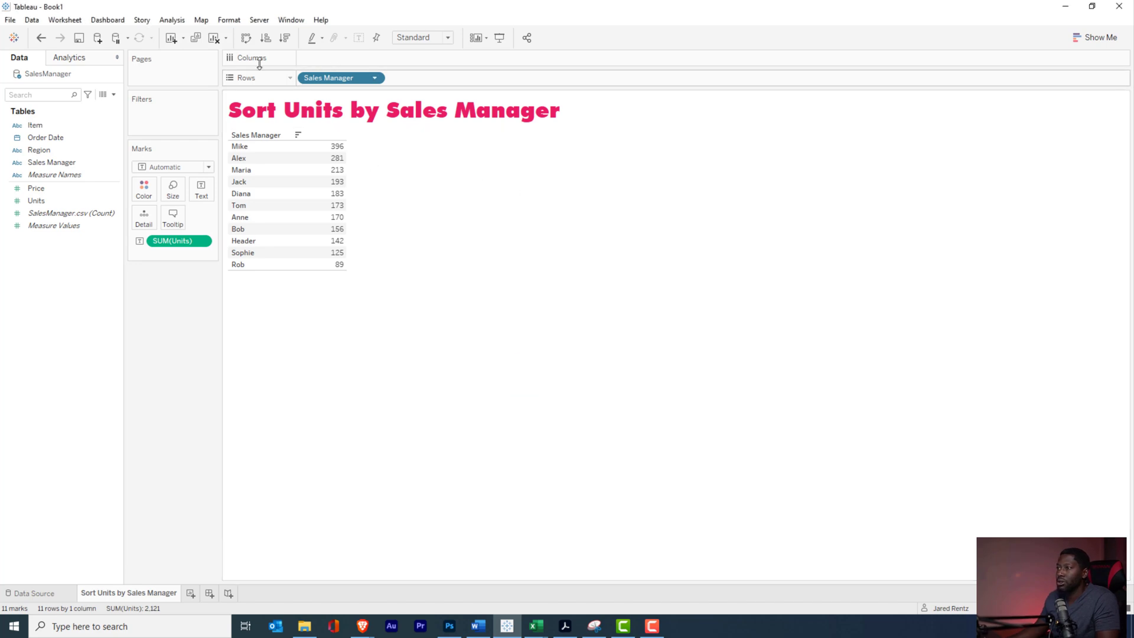
- Clear all sheet sorts via Worksheet > Clear > Sorts and adjust the SUM(Units) pill
click(64, 20)
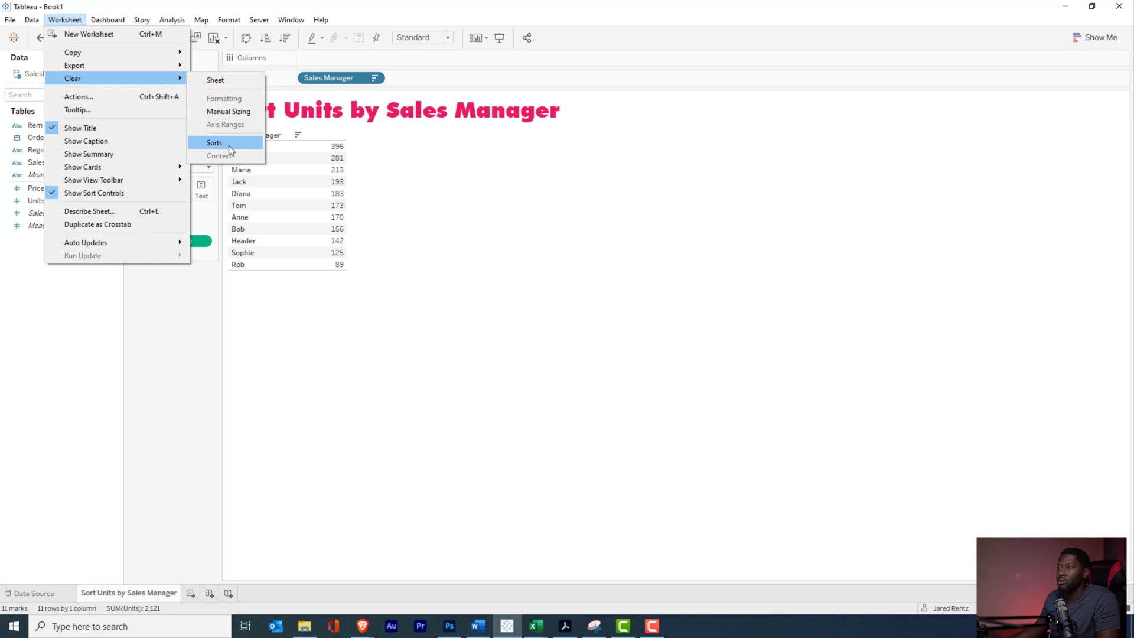
click(214, 143)
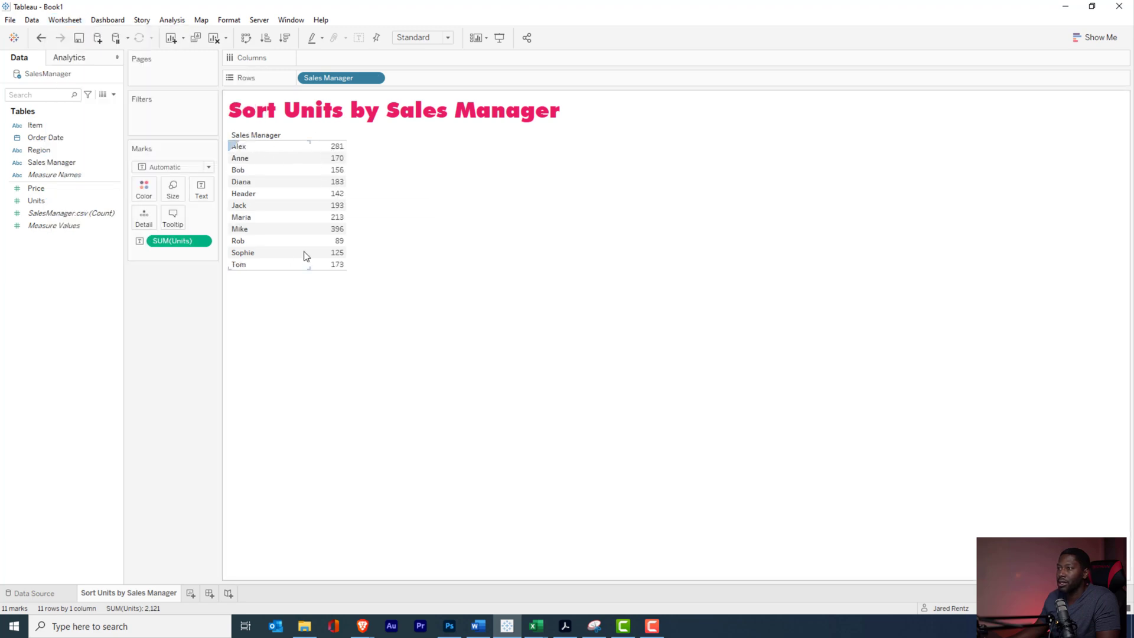
mouse_move(318, 206)
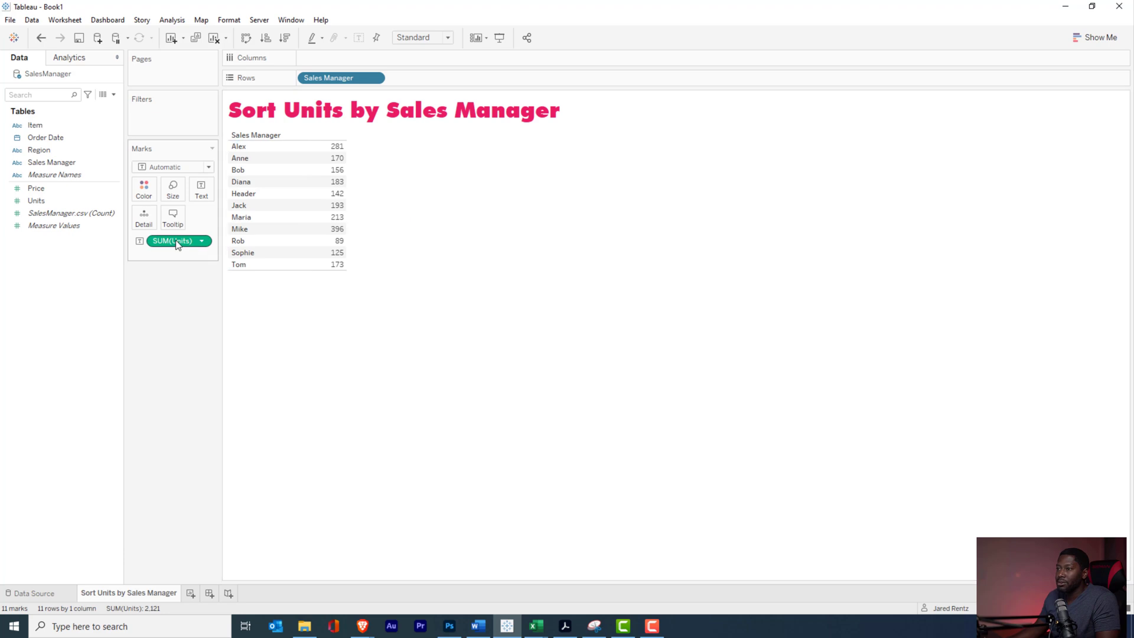
right_click(173, 241)
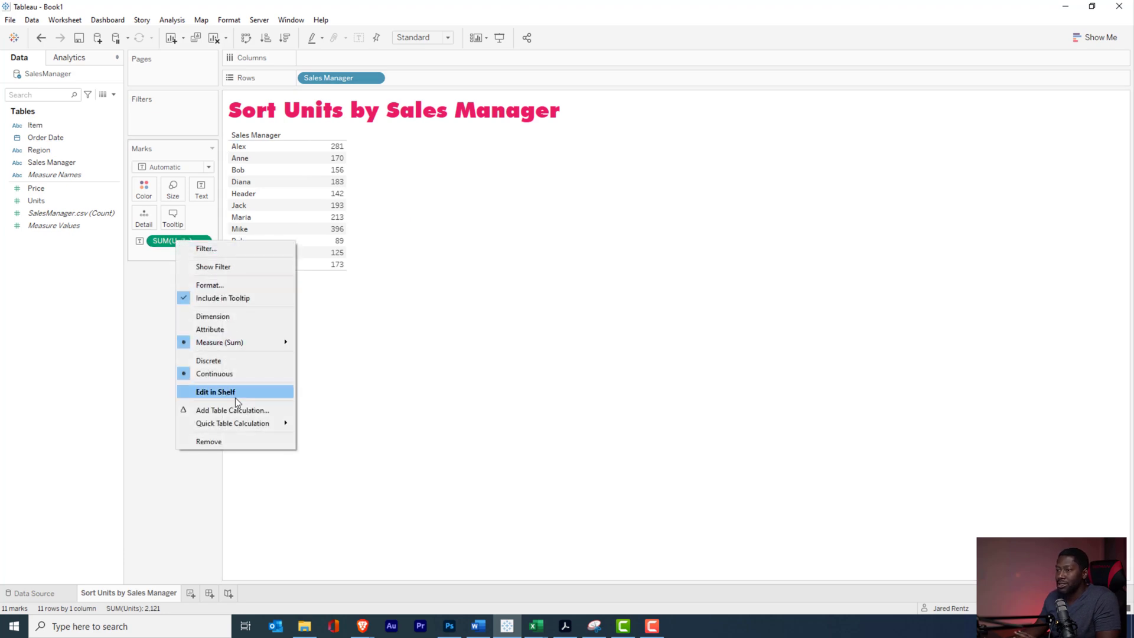
mouse_move(242, 319)
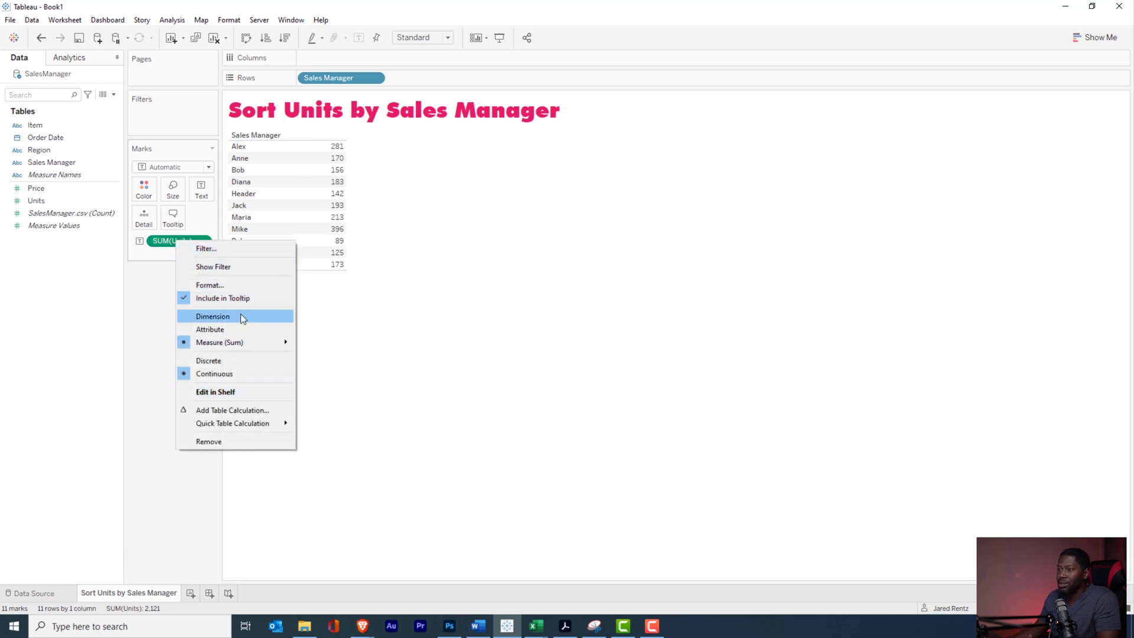
mouse_move(210, 285)
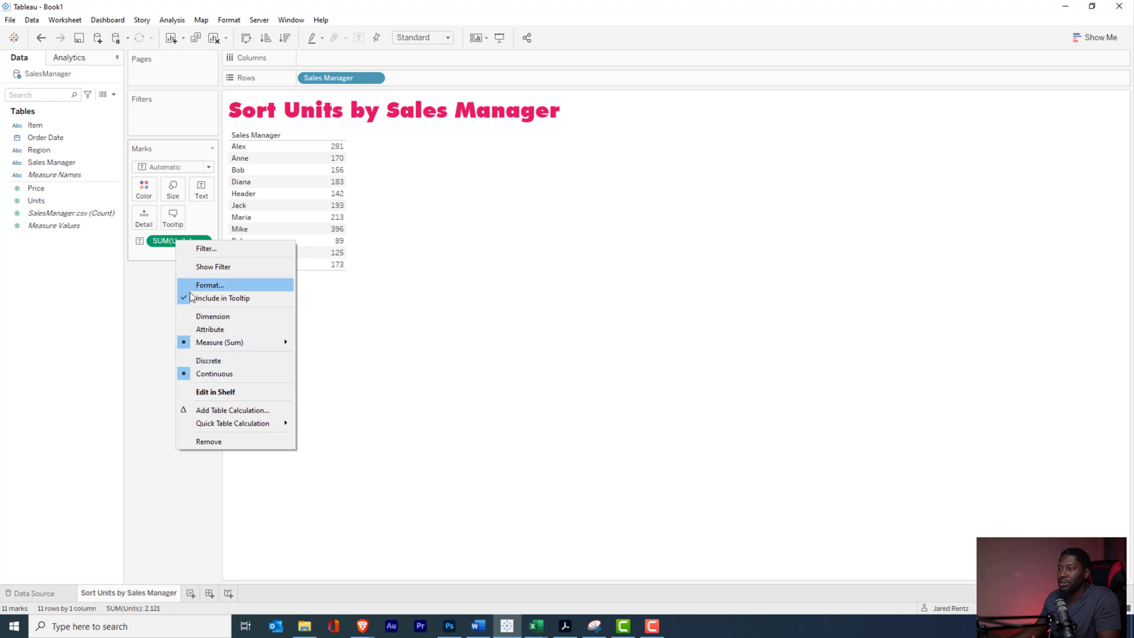
click(138, 255)
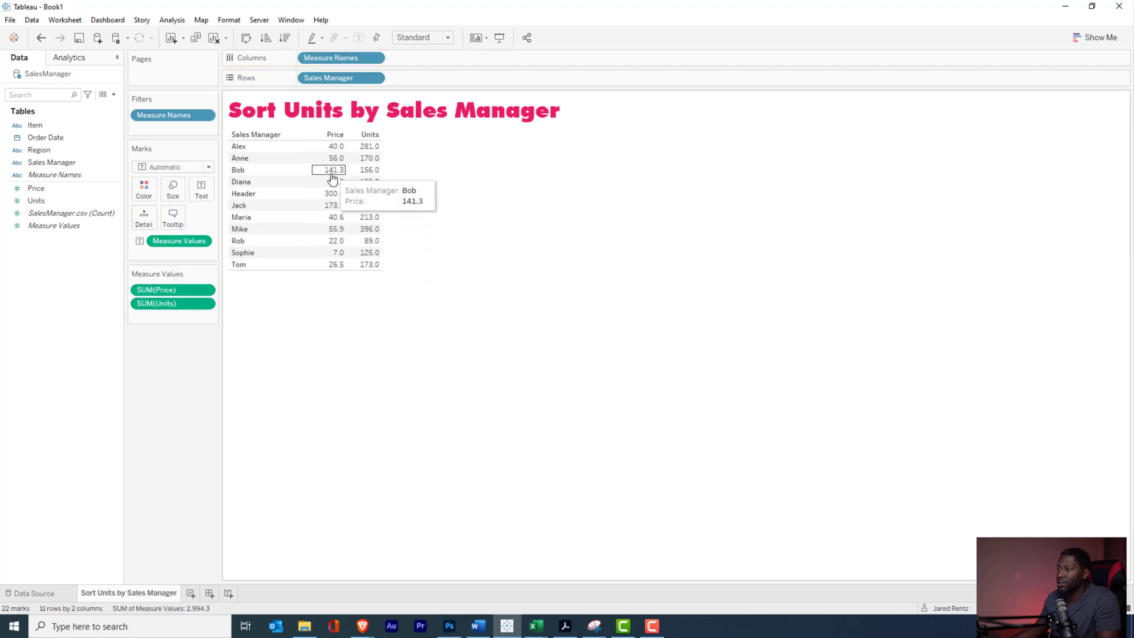
mouse_move(383, 161)
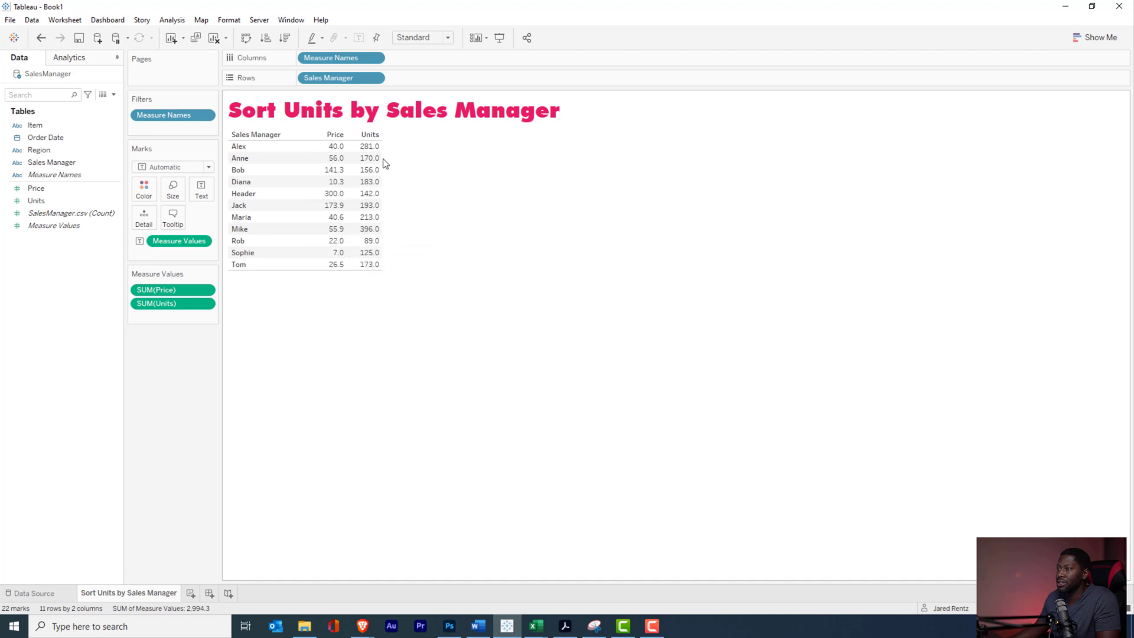
mouse_move(368, 146)
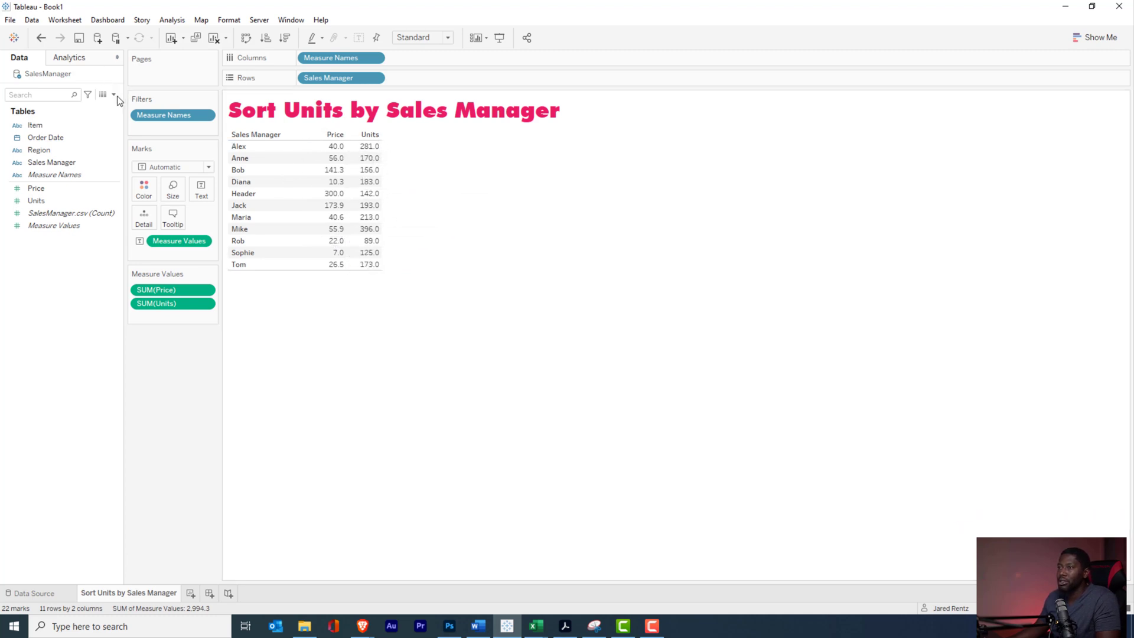
mouse_move(332, 146)
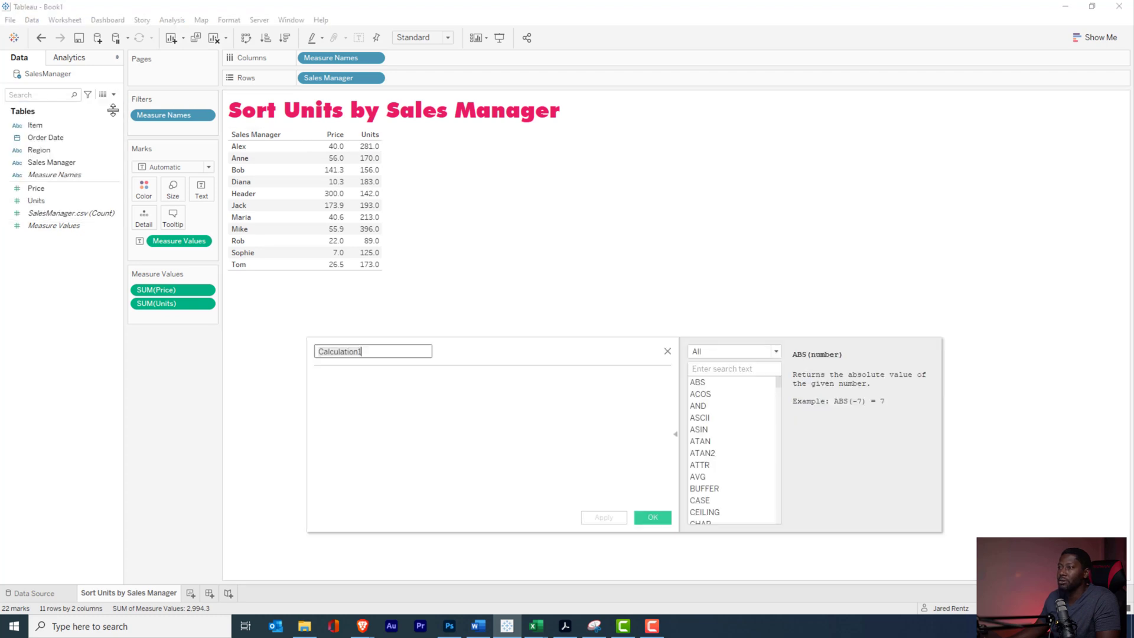
- Create the Total Sales field as SUM([Price]) * SUM([Units]) and add it to Measure Values
text(Total Sales)
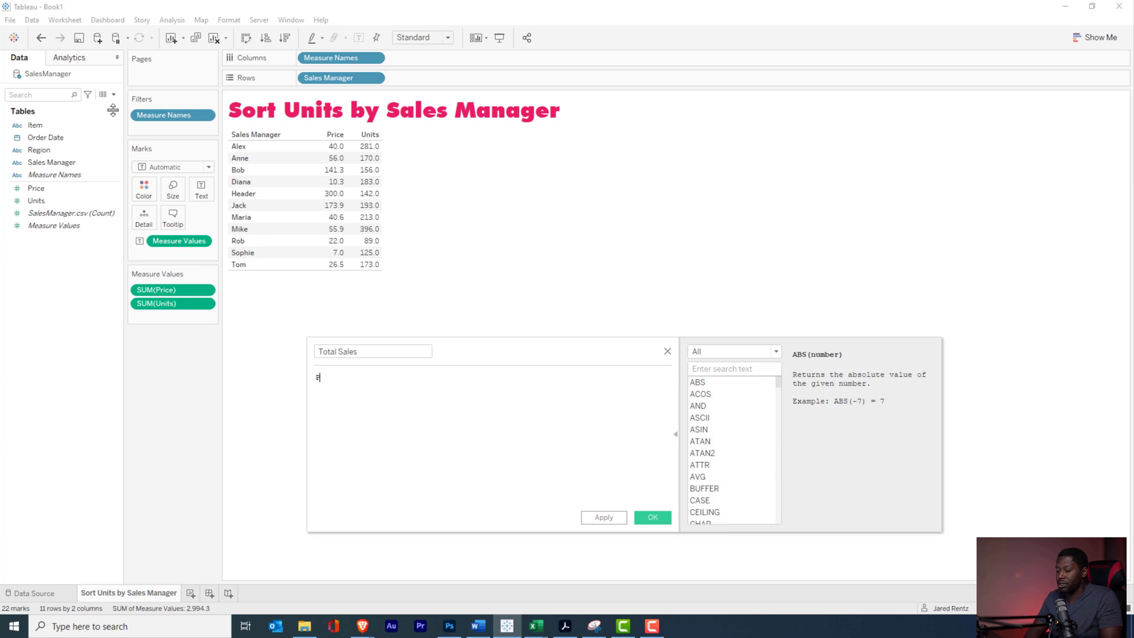
text([Price]))
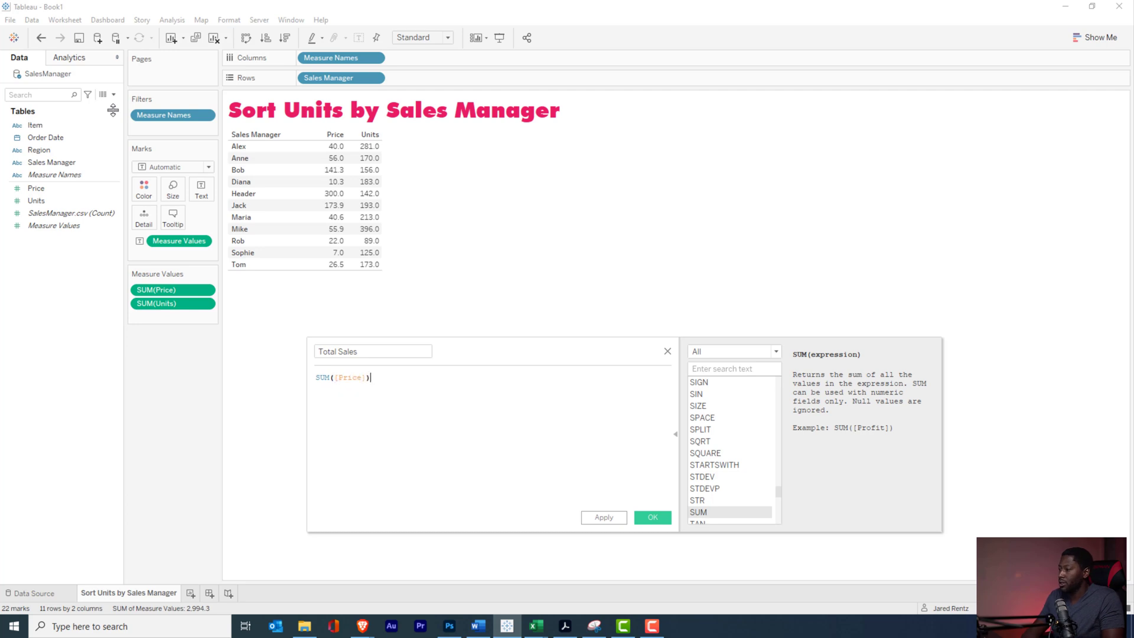
text(* Sum)
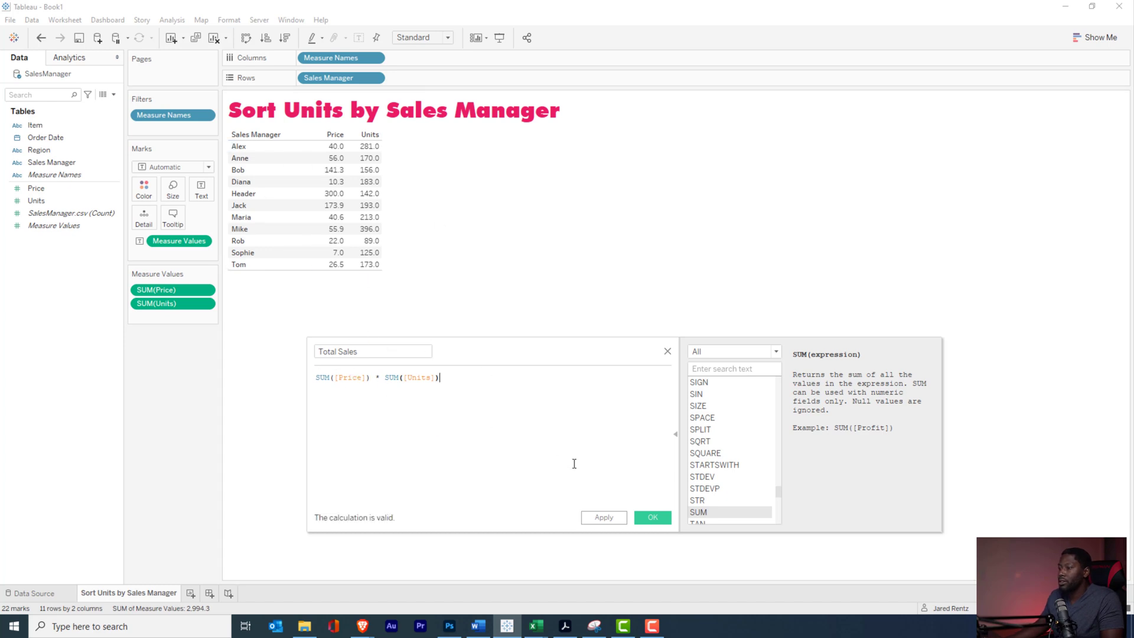
click(650, 517)
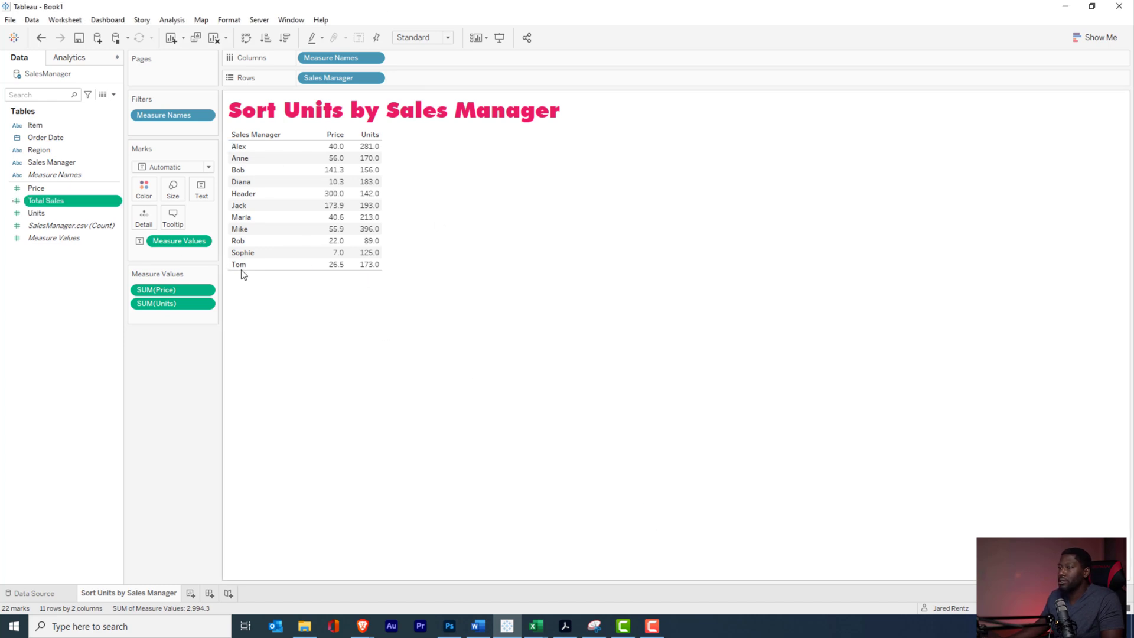
drag(45, 200, 173, 316)
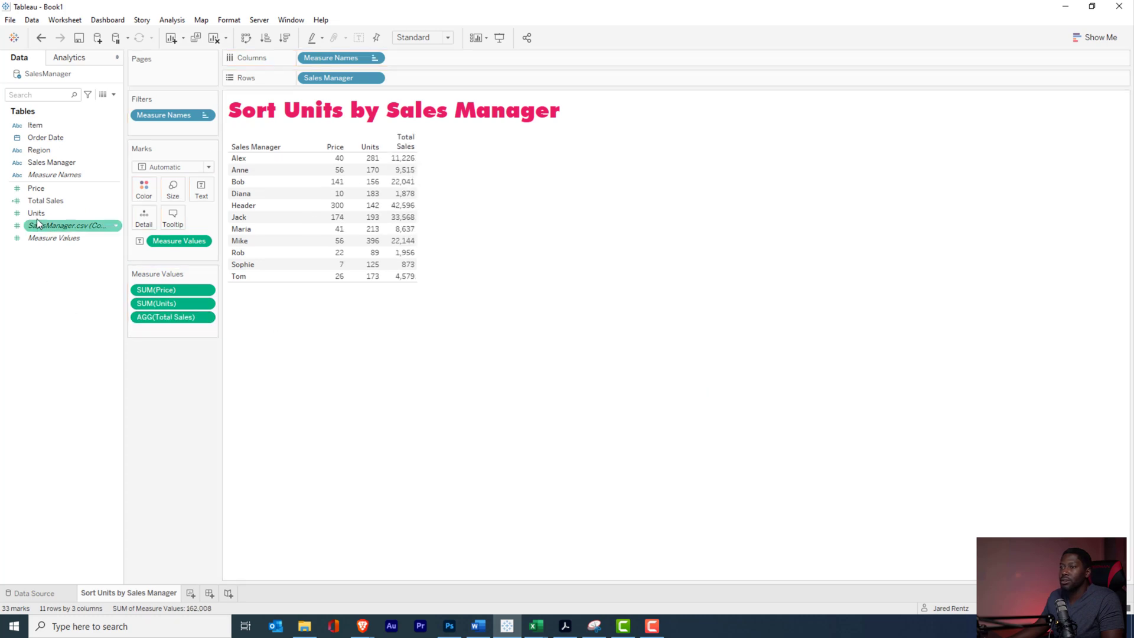
- Set Total Sales' default number format to Currency (Custom), e.g. $11,226
right_click(45, 200)
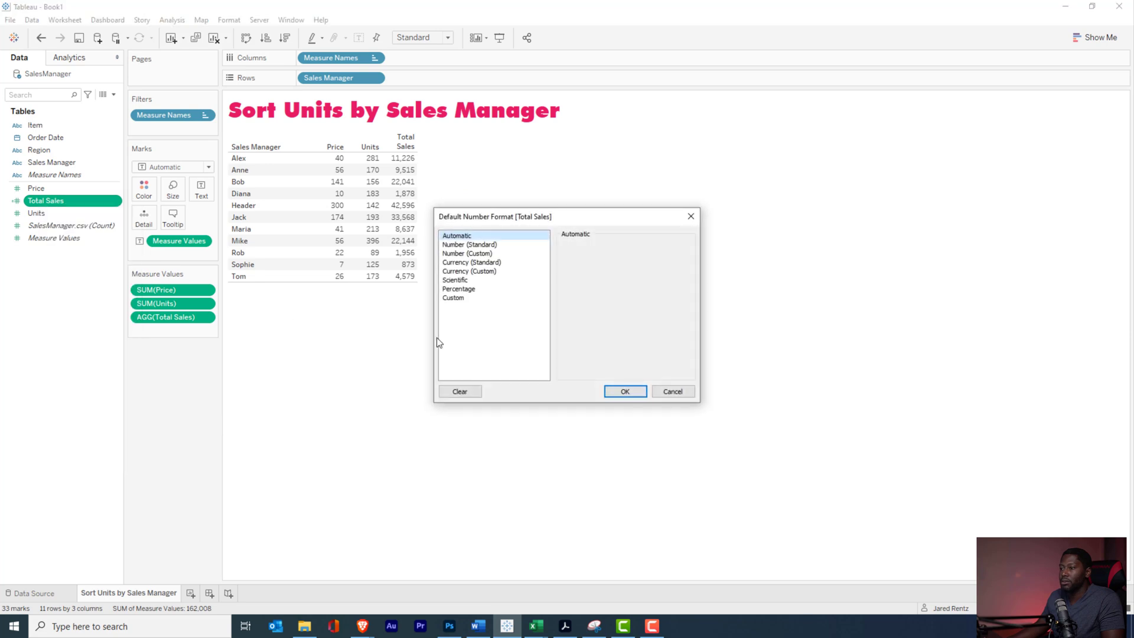
click(469, 271)
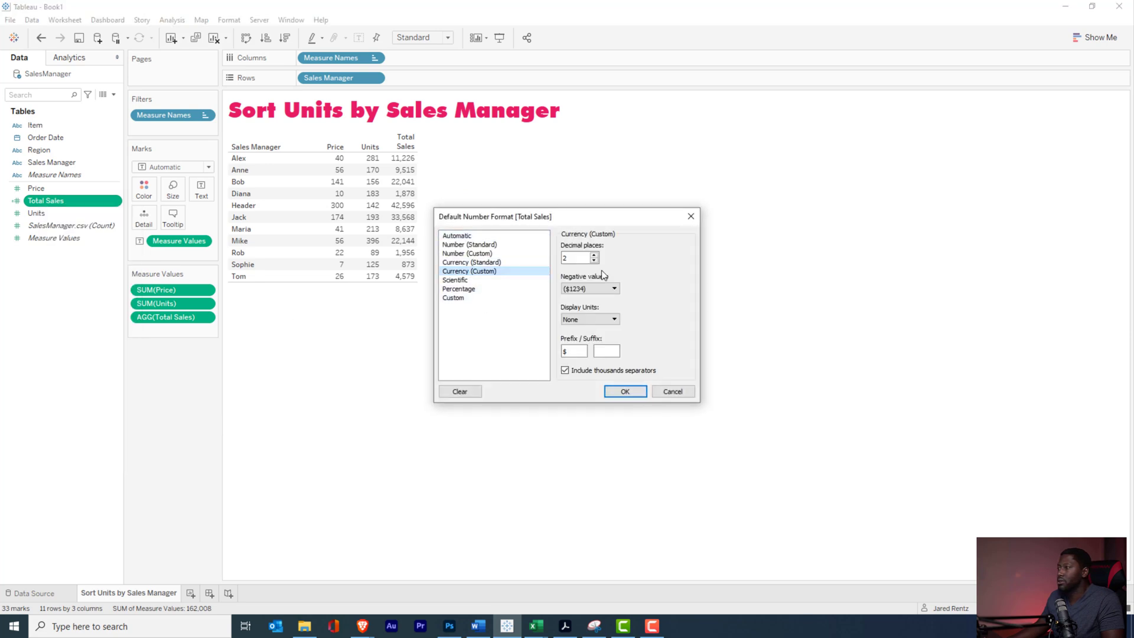
click(624, 391)
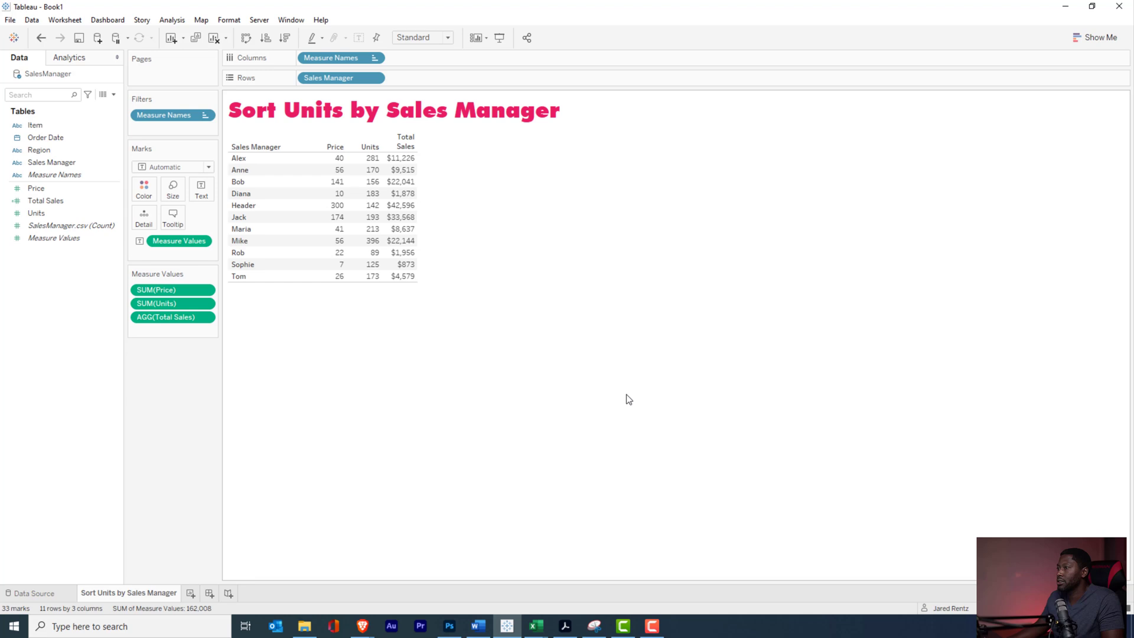
mouse_move(402, 252)
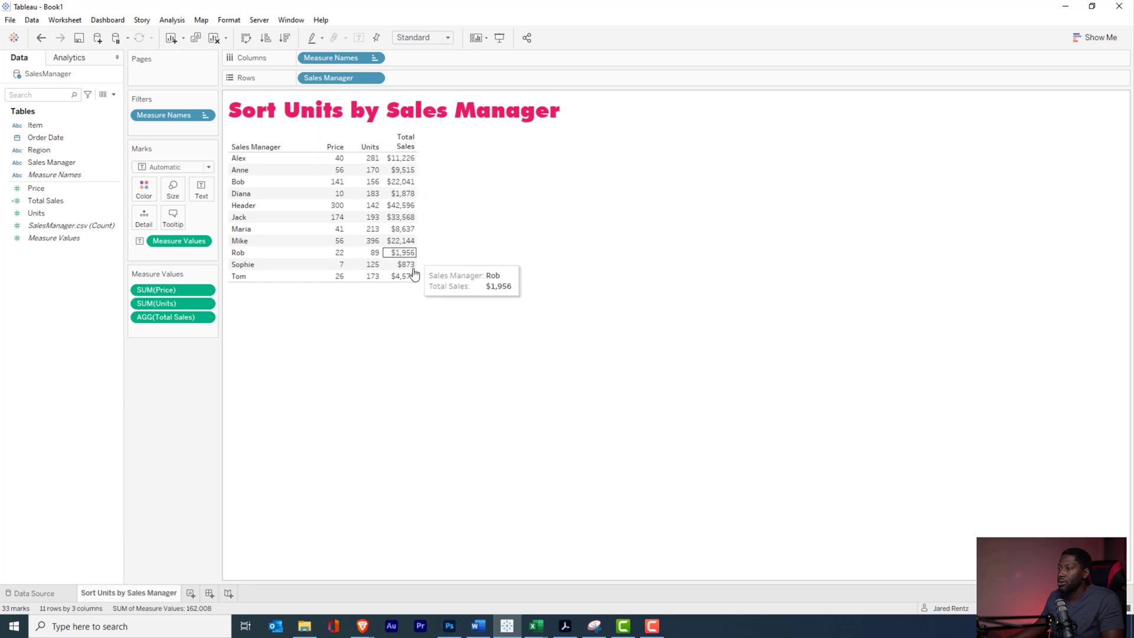
mouse_move(421, 207)
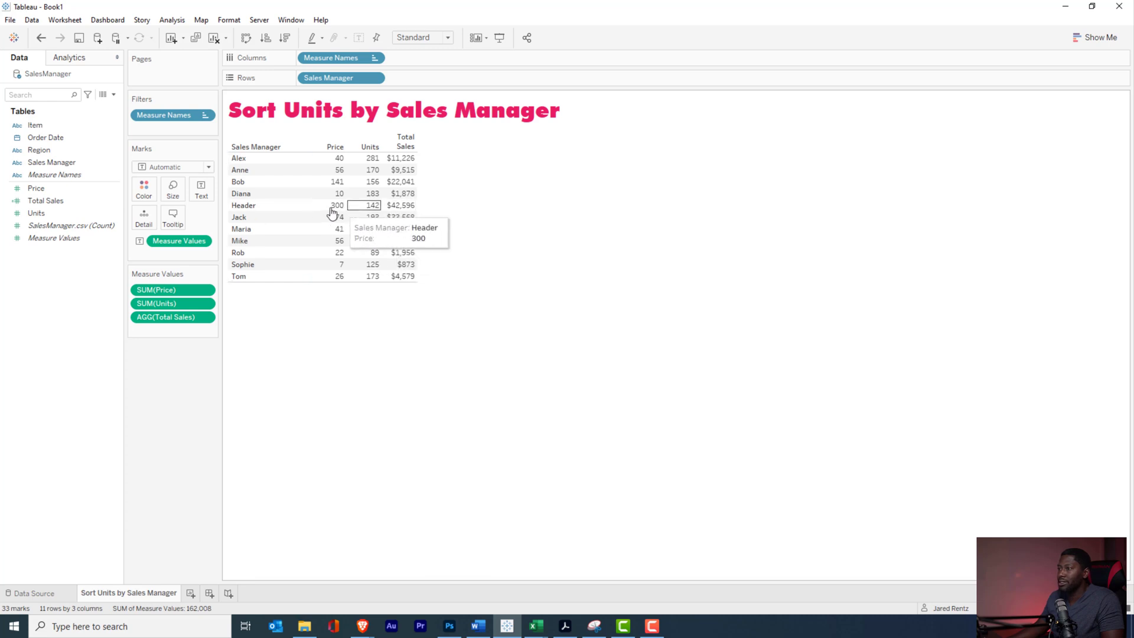
mouse_move(427, 200)
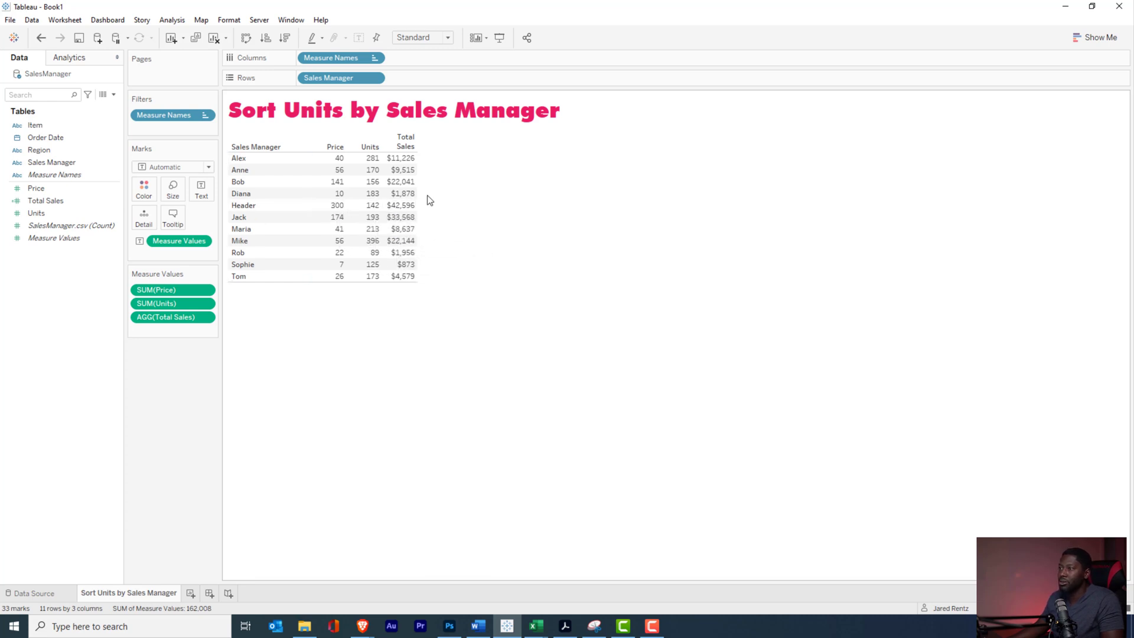
mouse_move(402, 217)
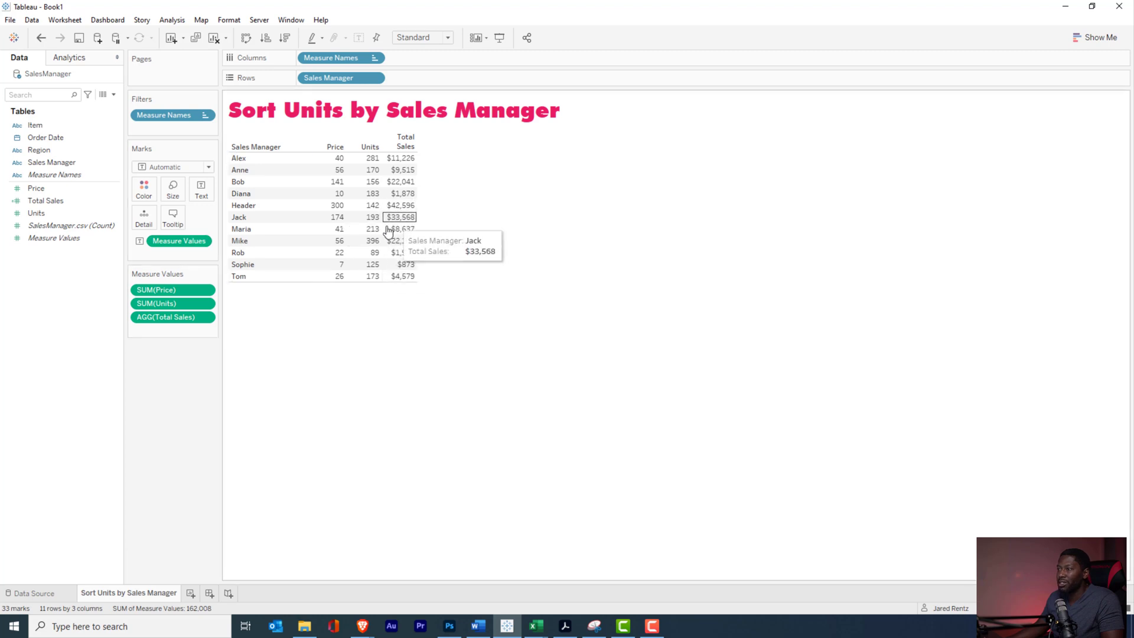
mouse_move(329, 193)
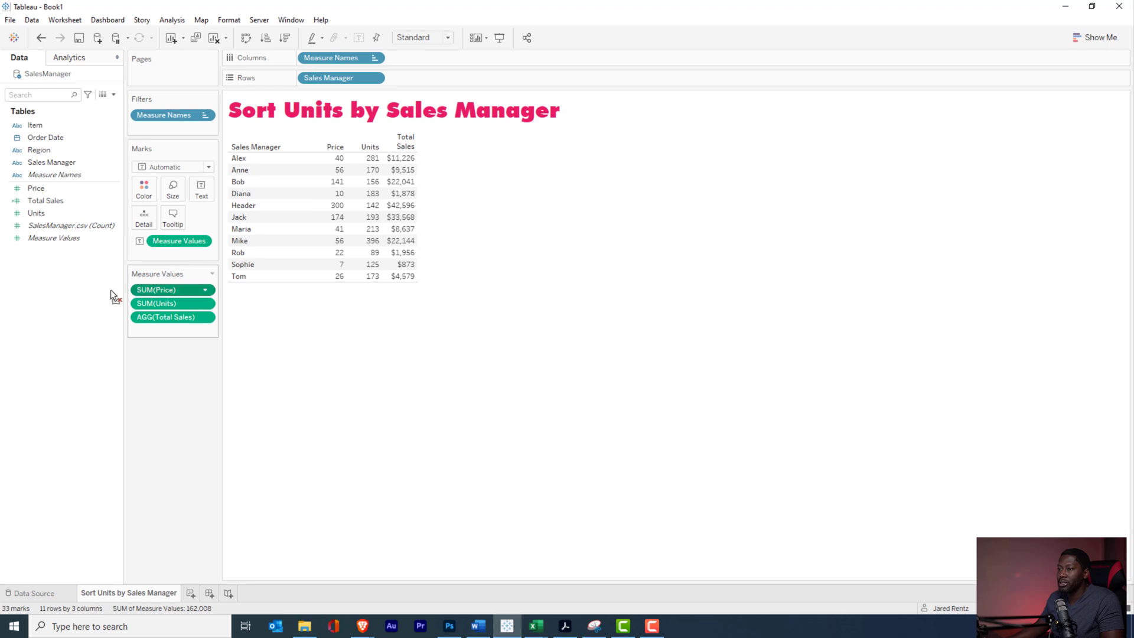
- Remove SUM(Price) and SUM(Units) from Measure Values and sort by Total Sales descending
drag(172, 289, 80, 289)
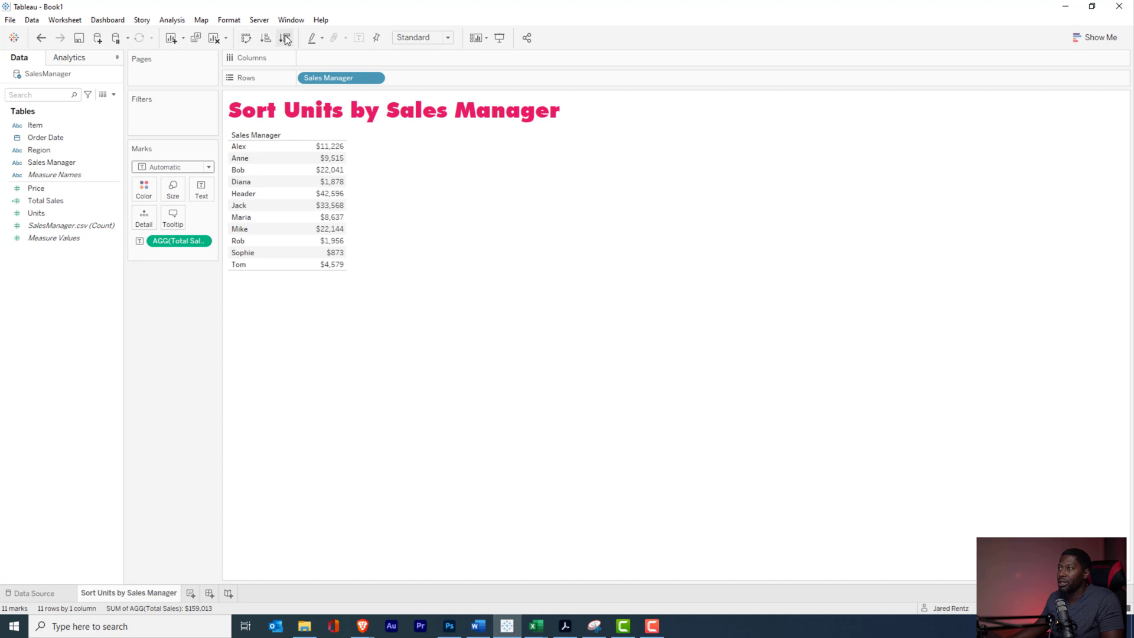
click(284, 38)
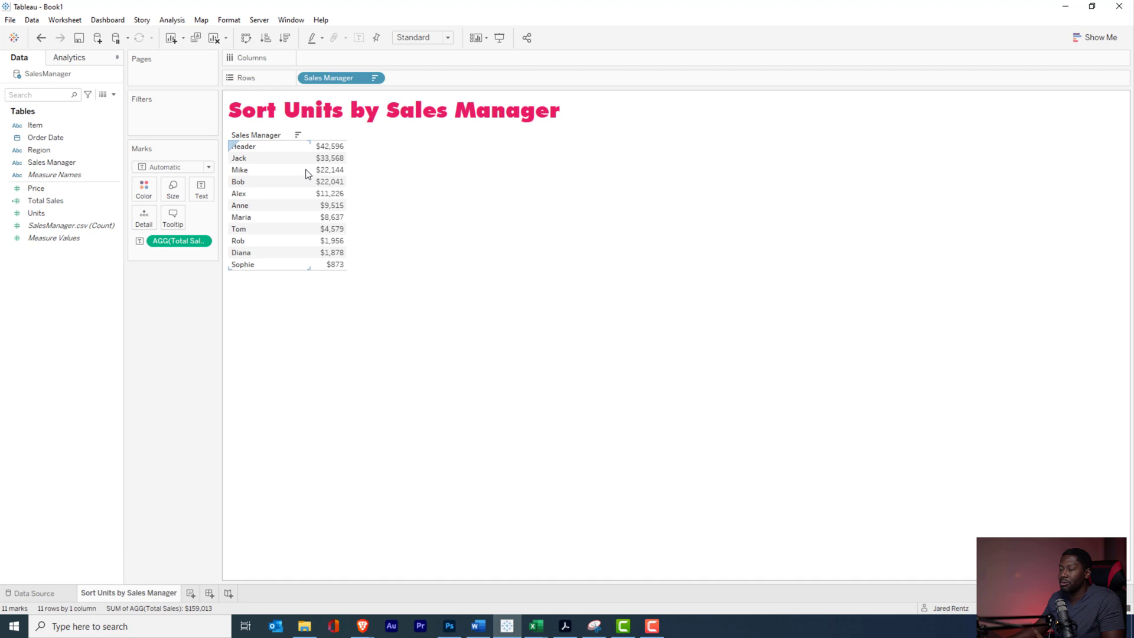
mouse_move(306, 189)
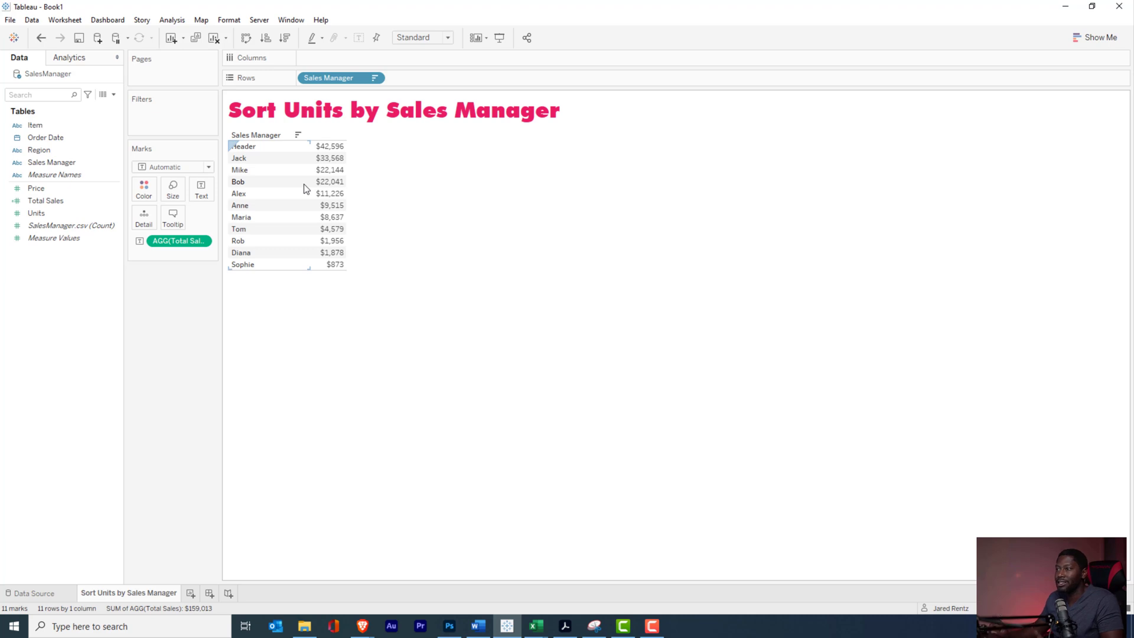
click(36, 212)
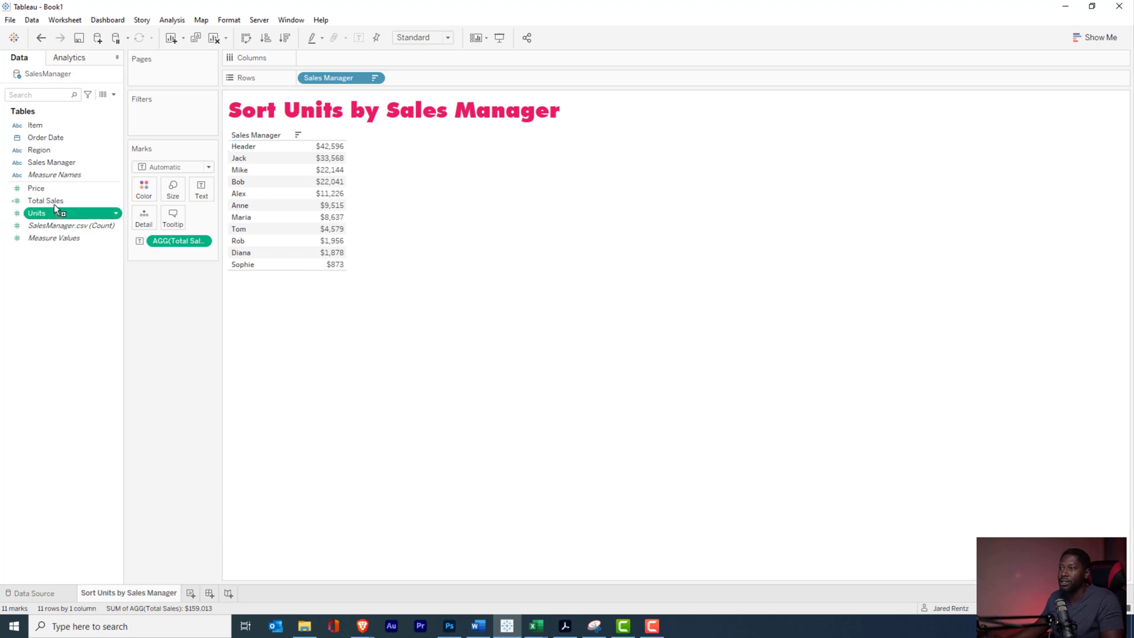
- Add discrete SUM(Units) to Rows and move it left of Sales Manager
drag(36, 213, 456, 76)
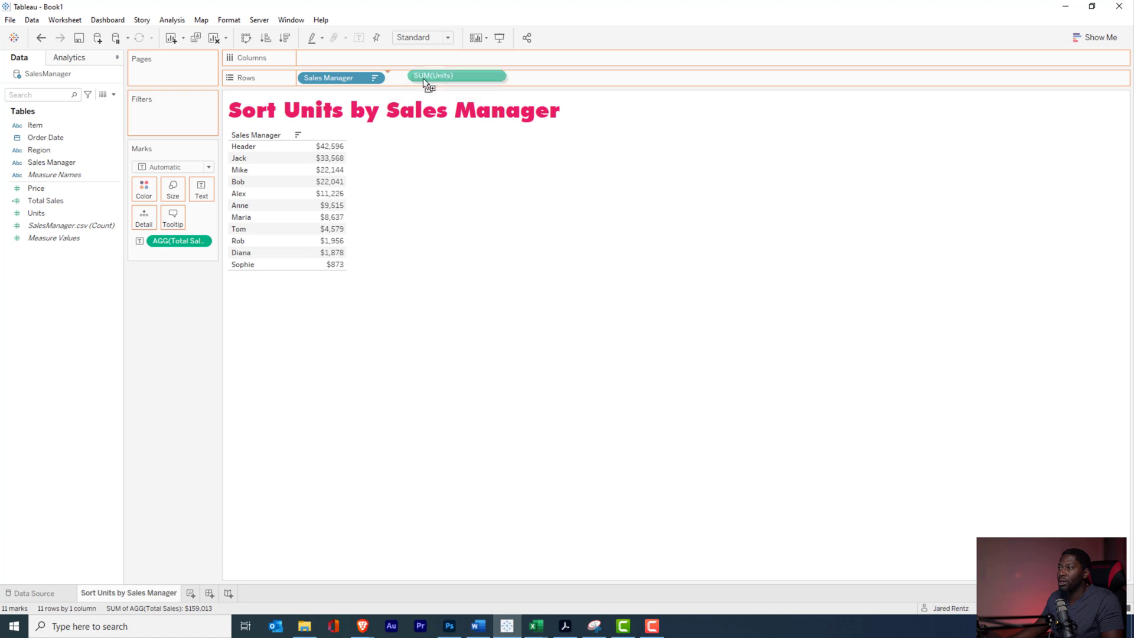
drag(455, 75, 412, 78)
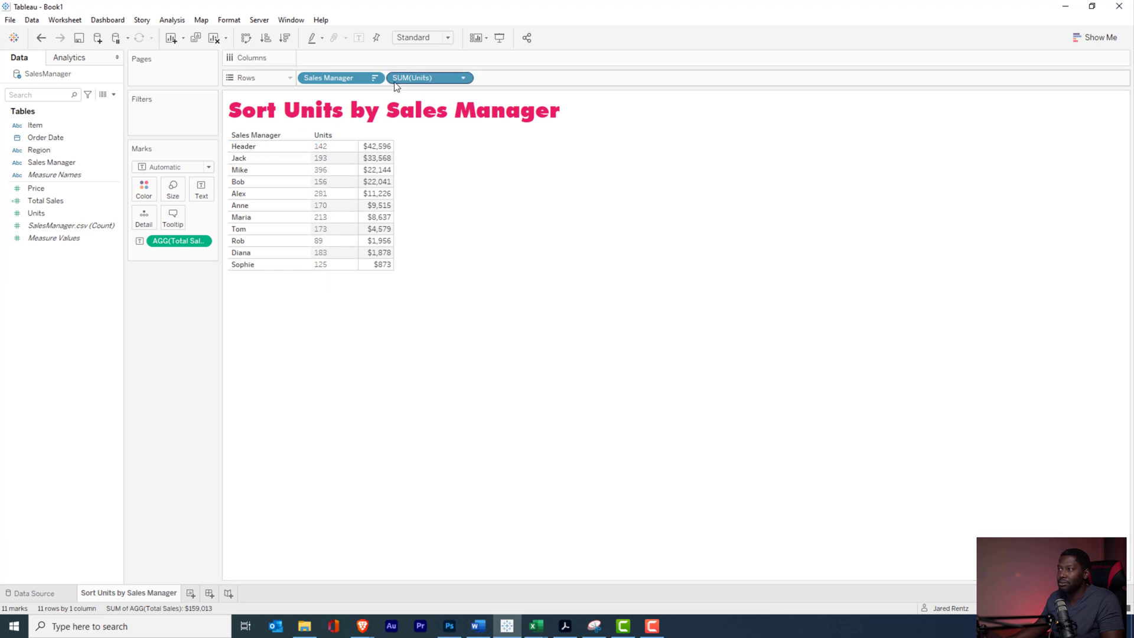
mouse_move(409, 79)
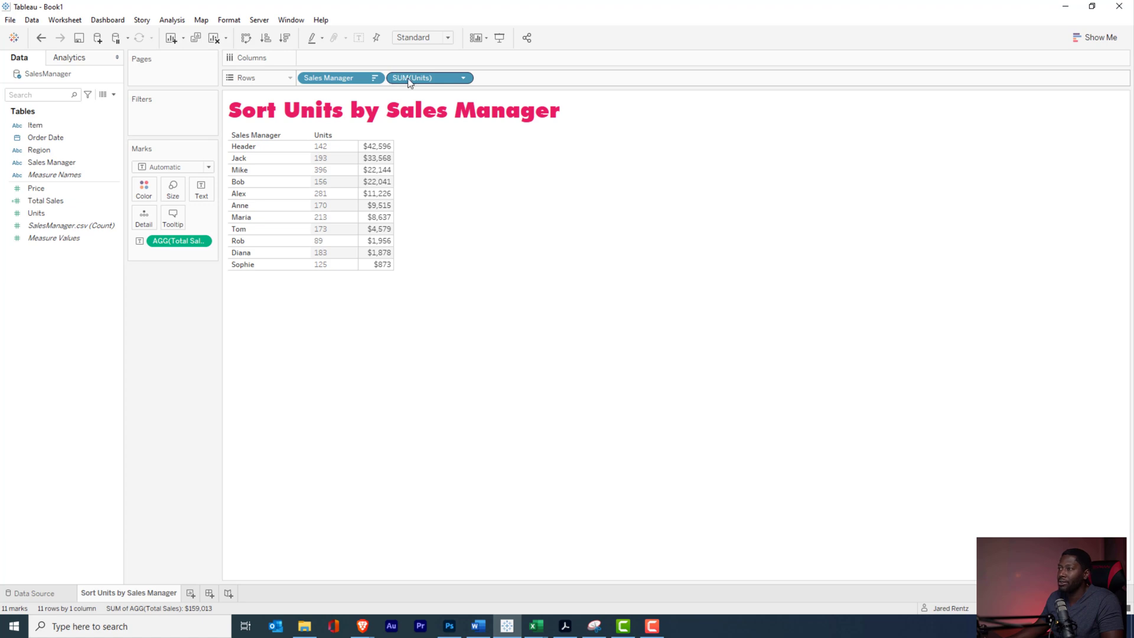
drag(426, 77, 340, 77)
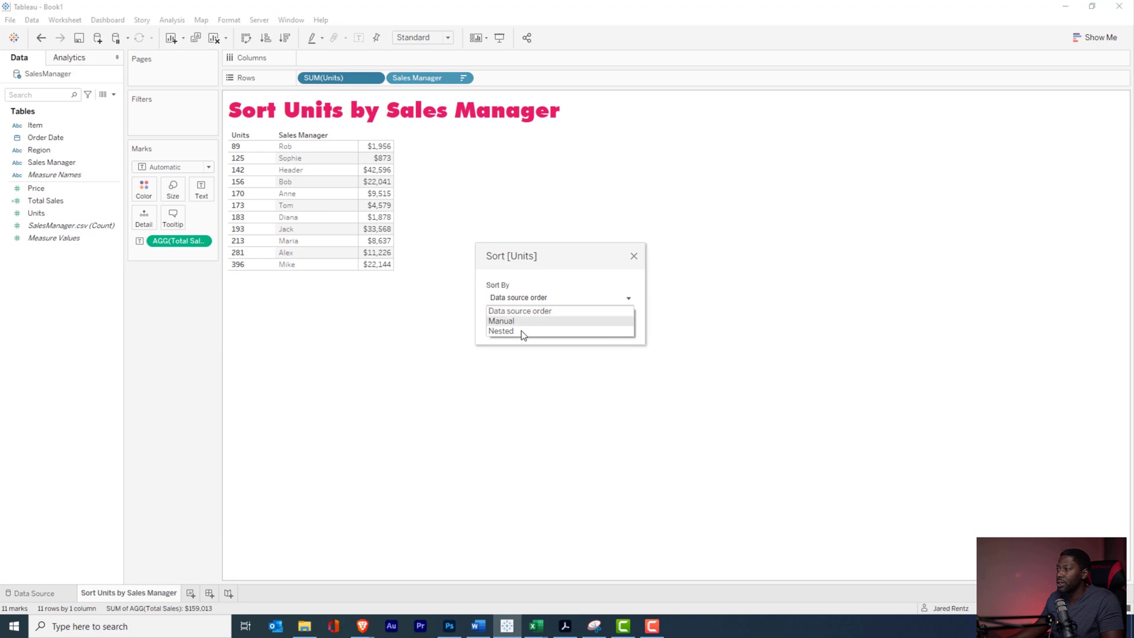
- Sort SUM(Units) nested descending by the Units field, summed, so Mike's 396 leads
click(500, 331)
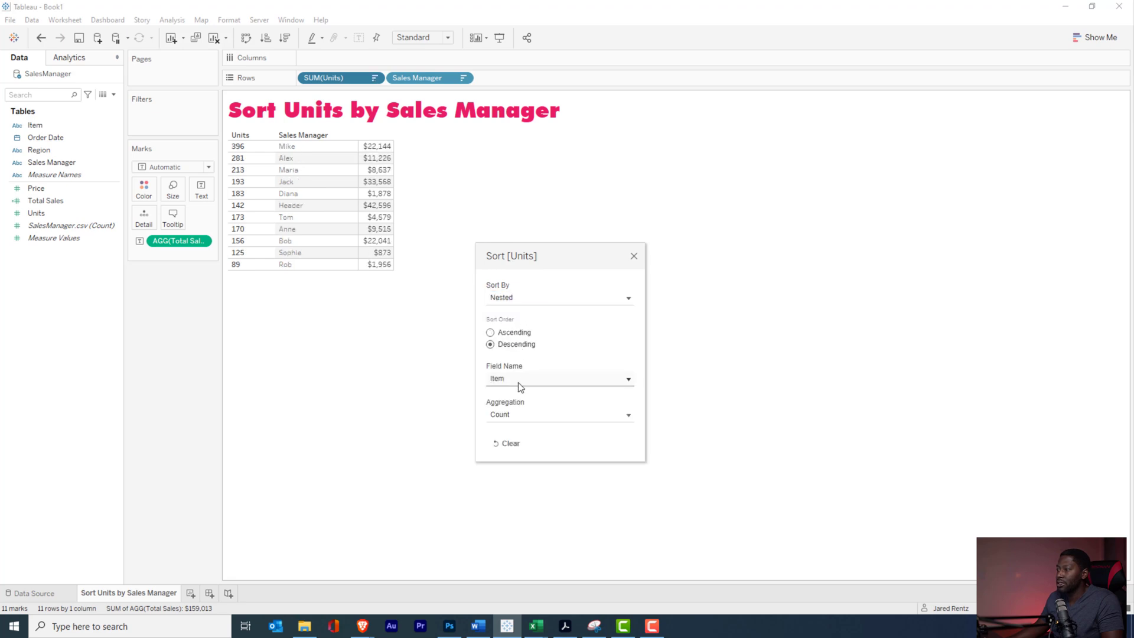
click(556, 378)
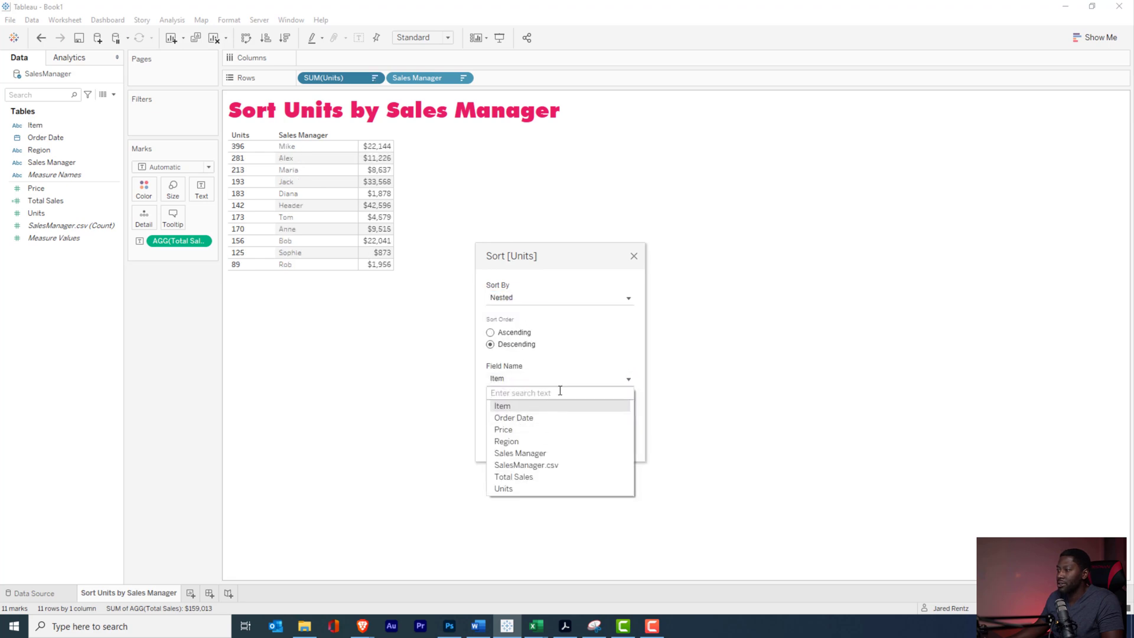
text(uni)
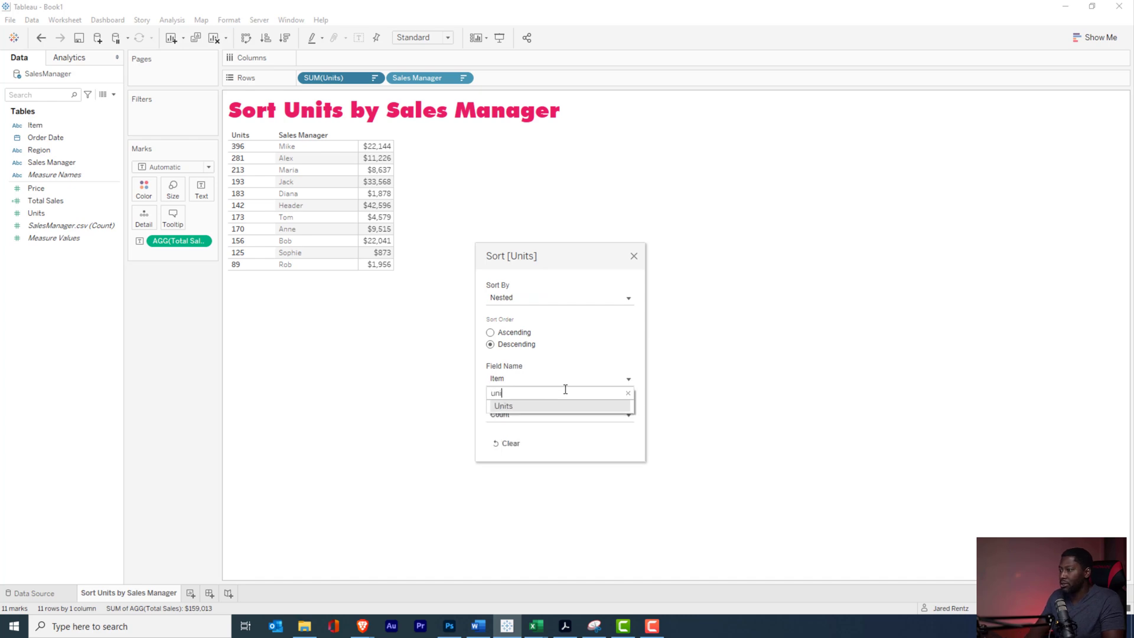
click(503, 406)
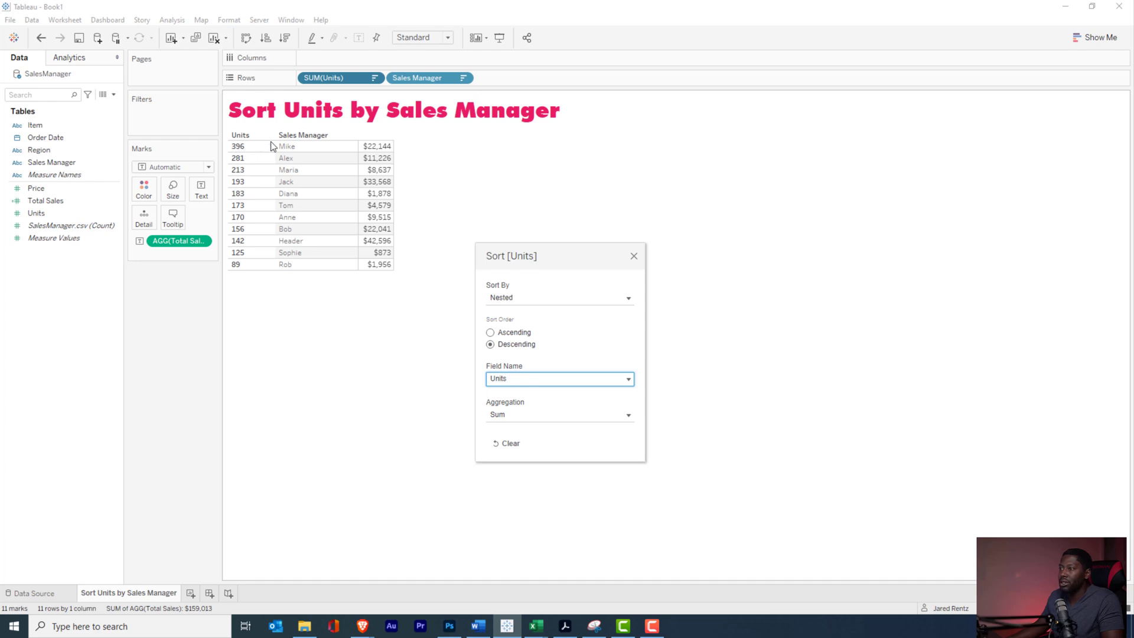
mouse_move(313, 258)
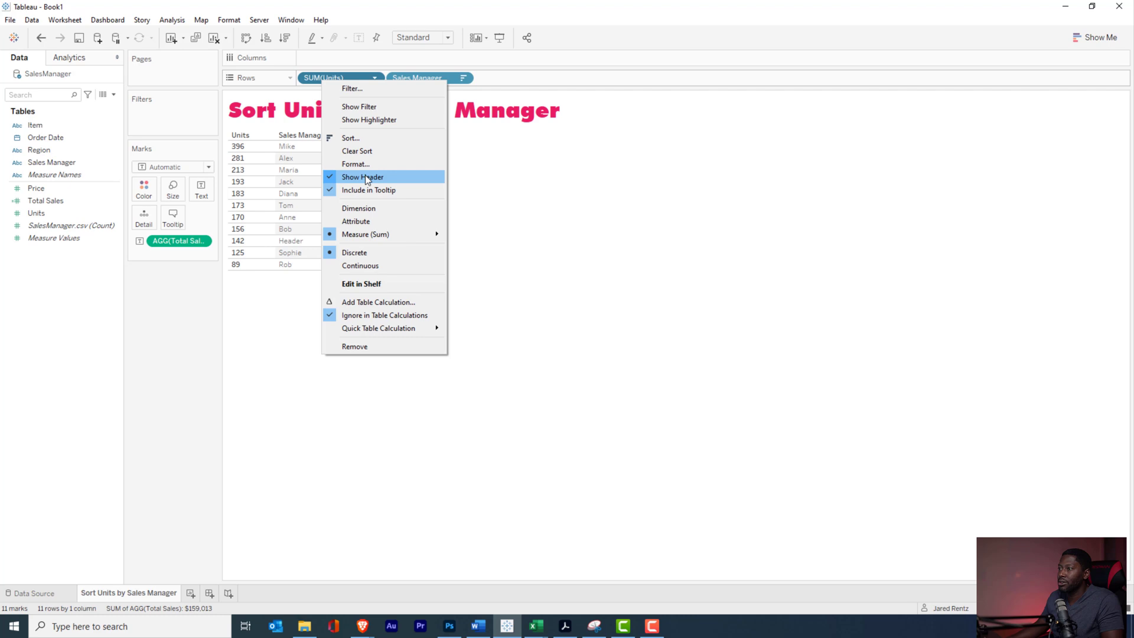
- Uncheck Show Header on the SUM(Units) pill to hide the Units column
click(361, 176)
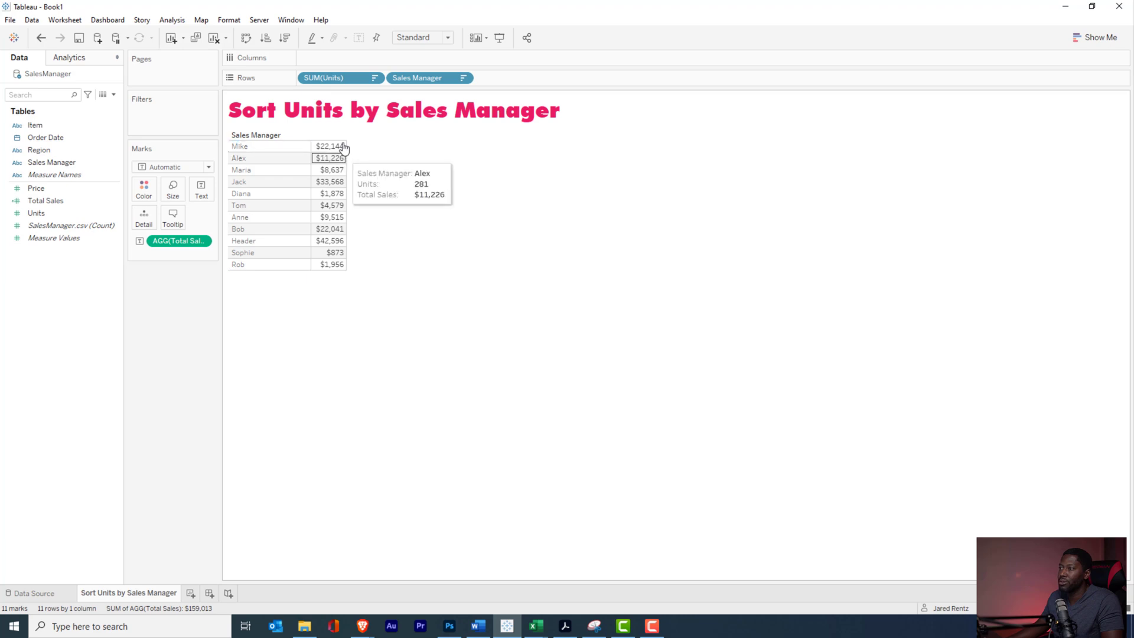
mouse_move(336, 229)
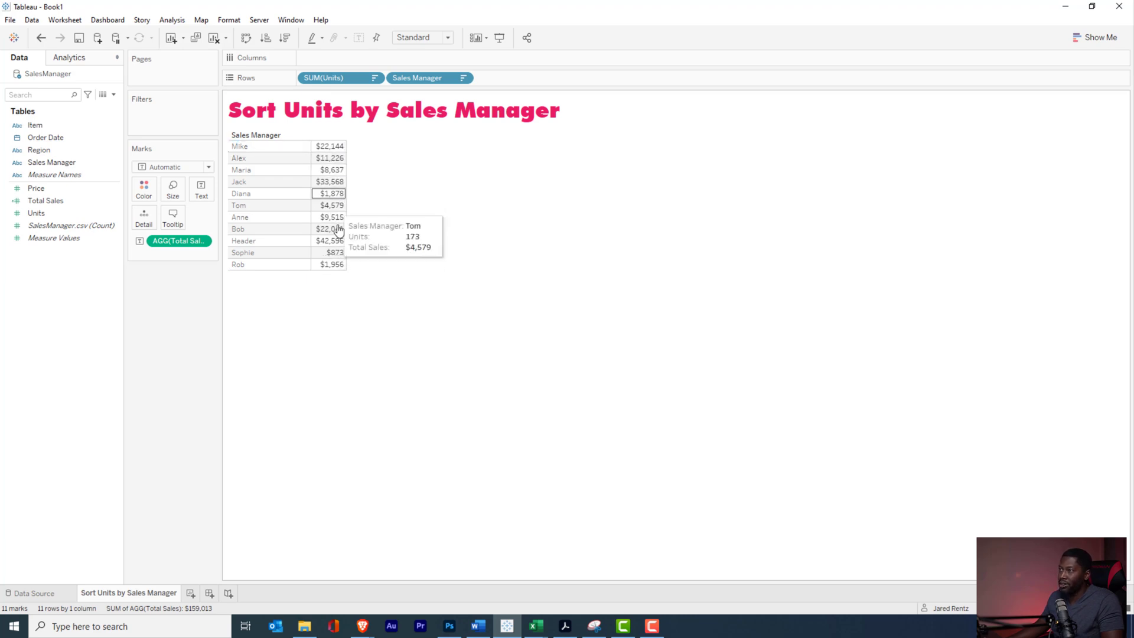
mouse_move(329, 146)
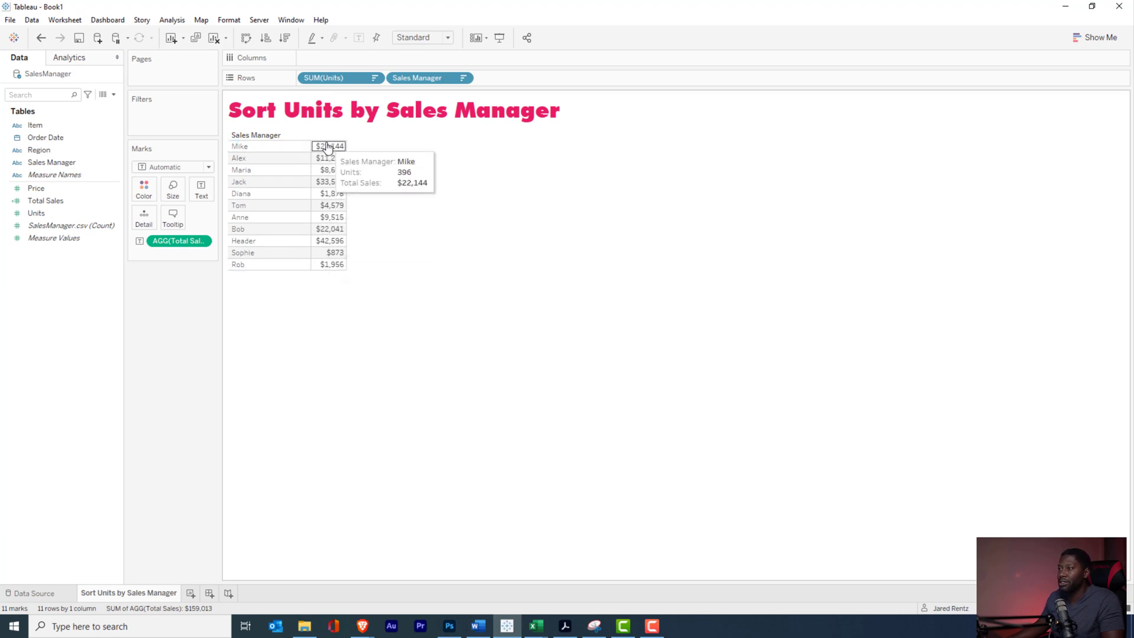
mouse_move(333, 429)
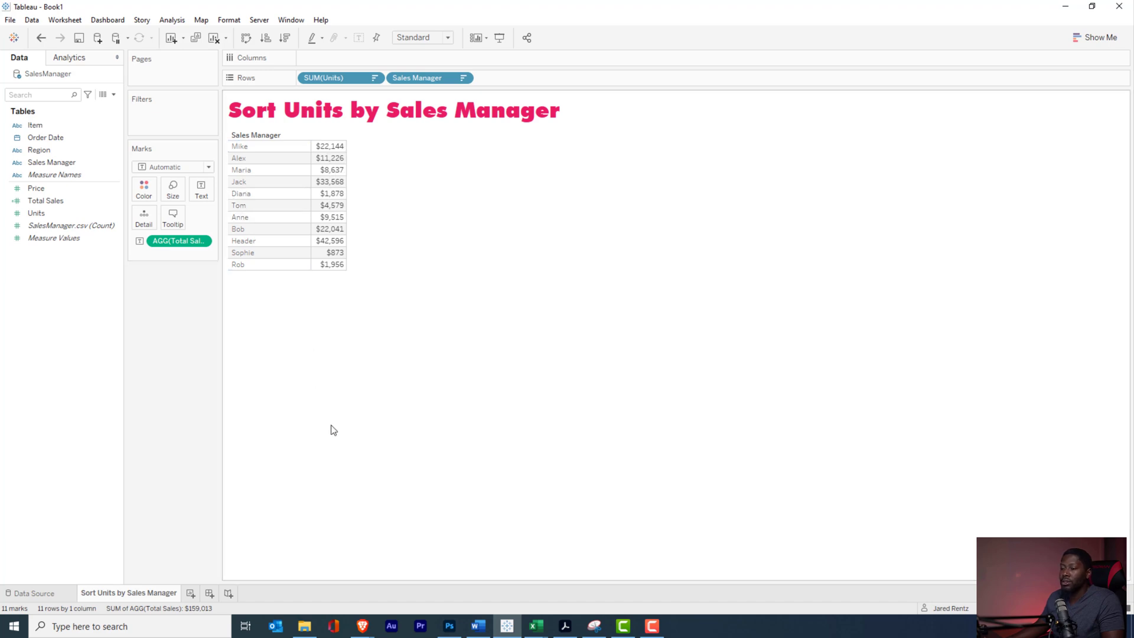